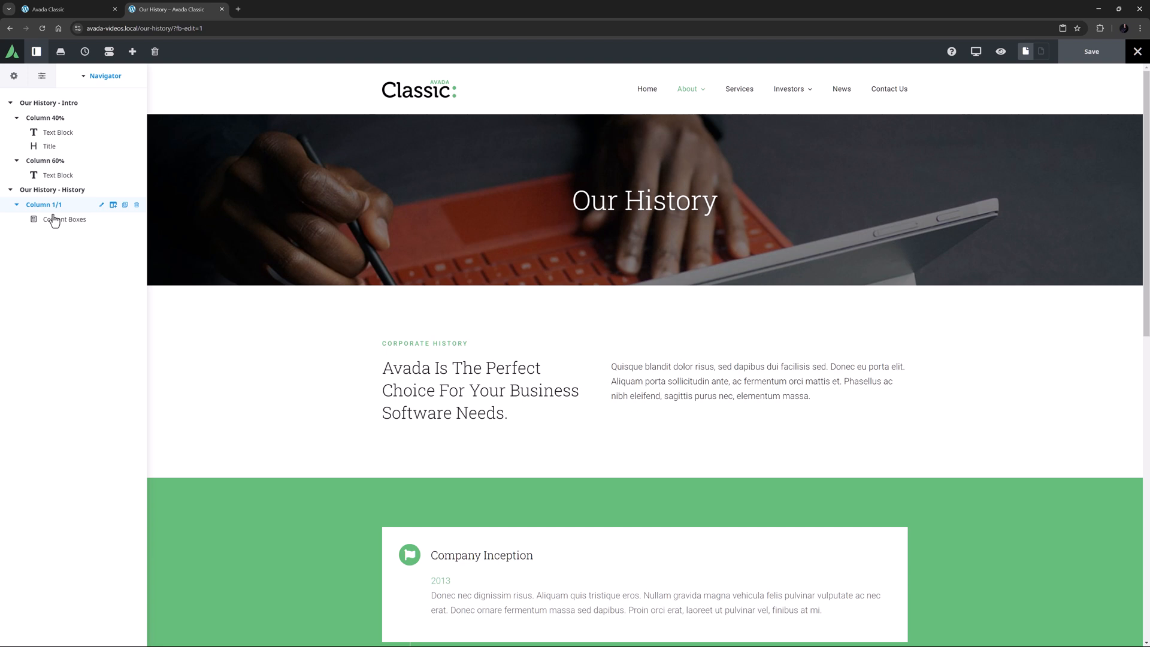
Scroll the Our History preview down to the History section's Content Boxes timeline
scroll(down, 3)
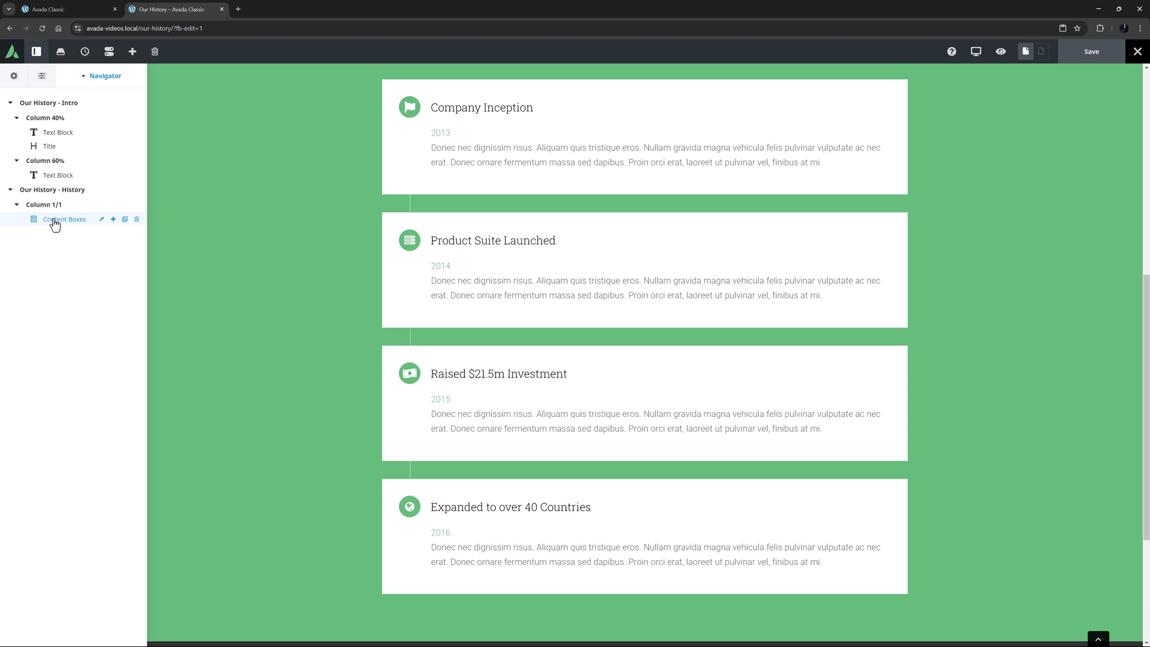
mouse_move(56, 224)
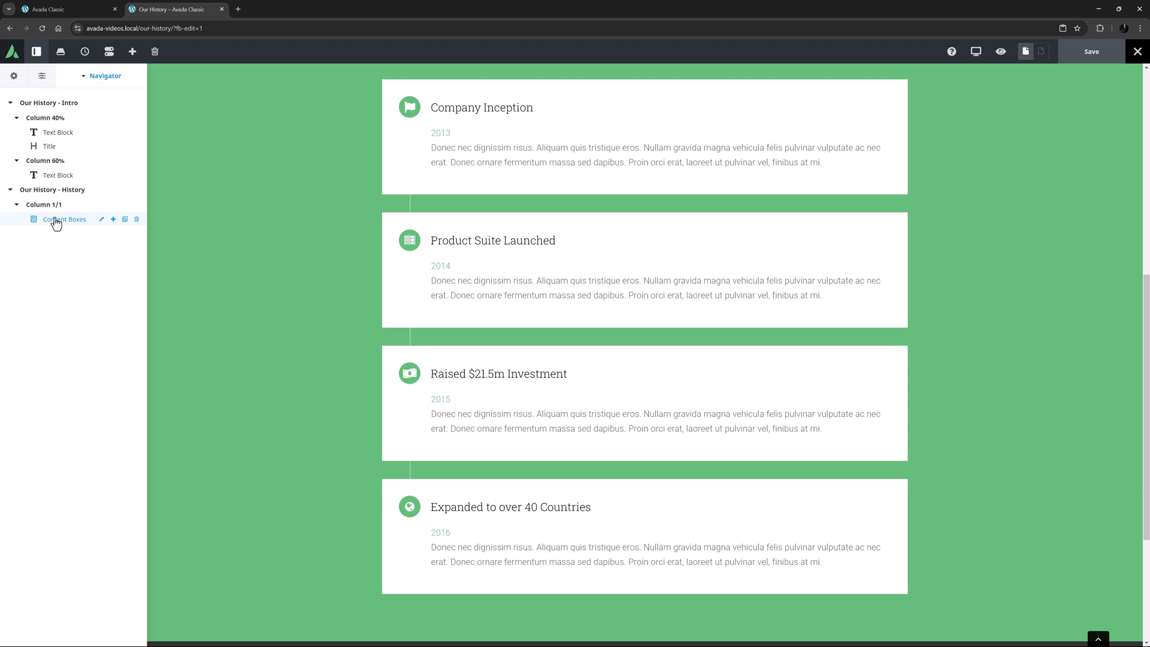
mouse_move(56, 222)
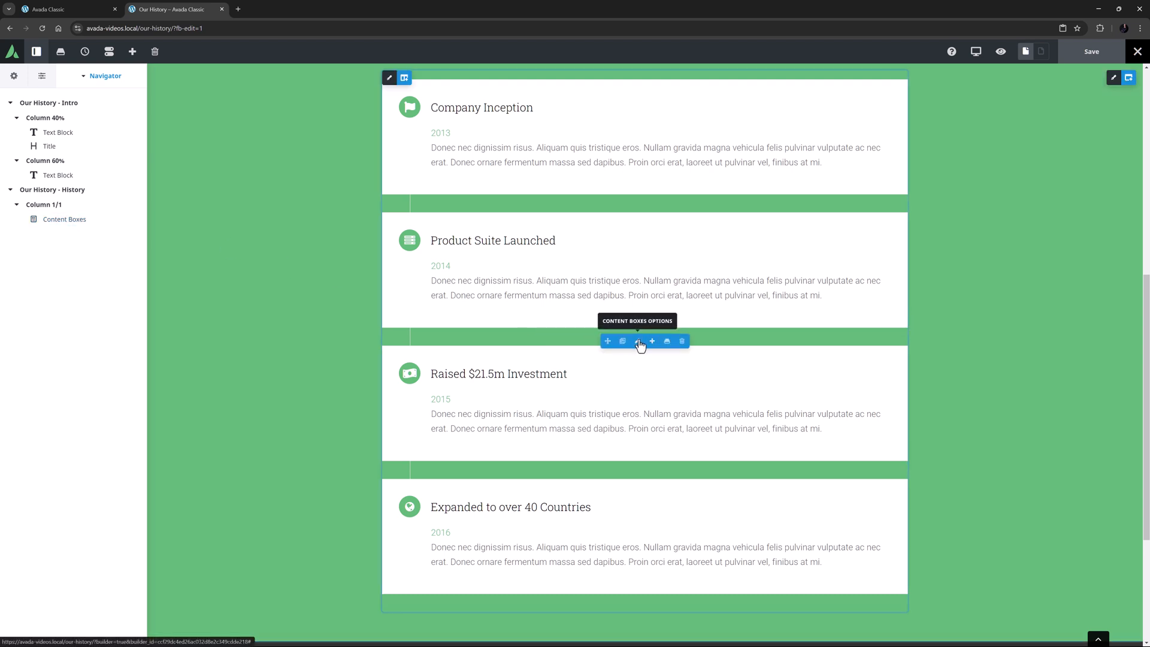
Review the Content Boxes options across General and Design, ending back on General
click(635, 340)
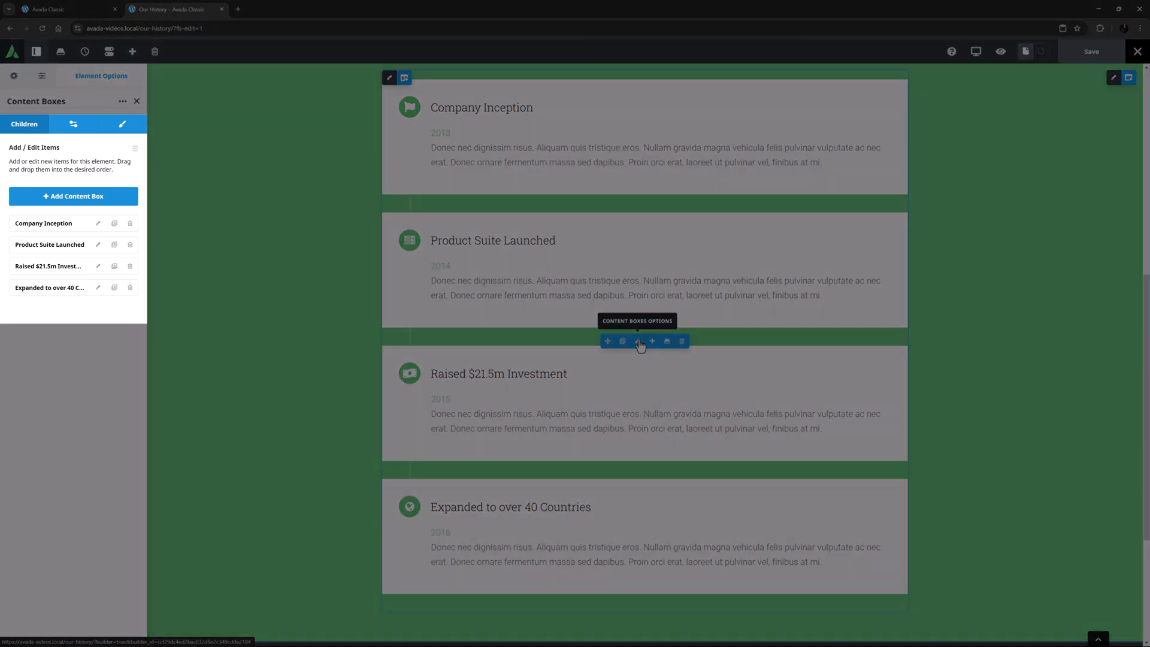
click(73, 124)
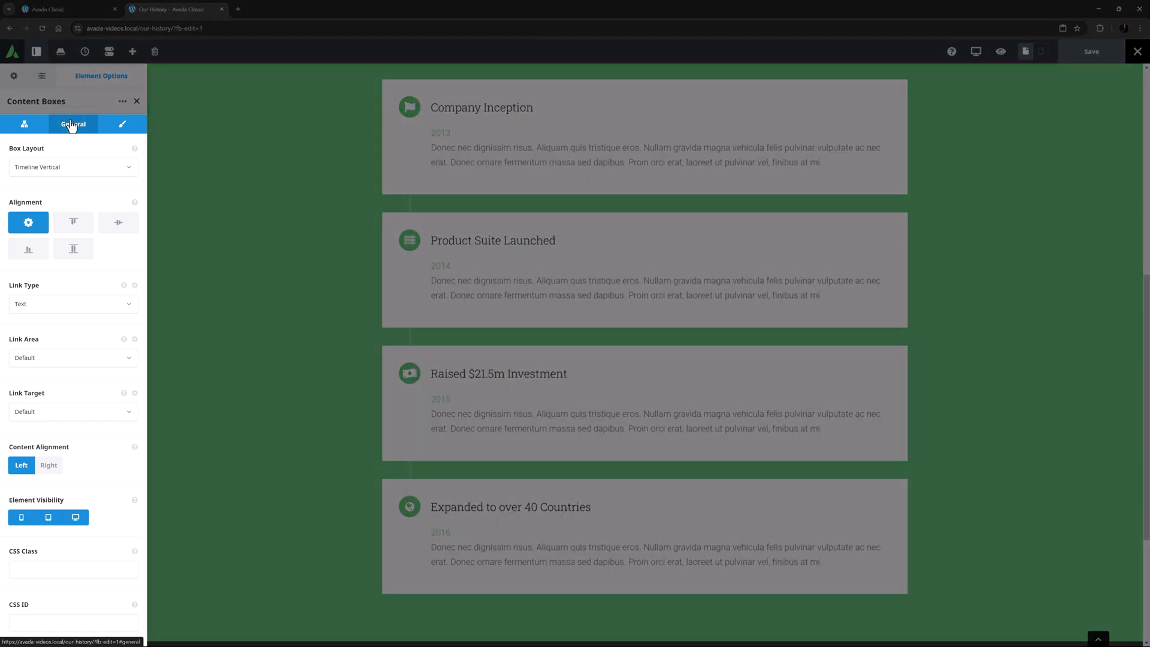
click(122, 123)
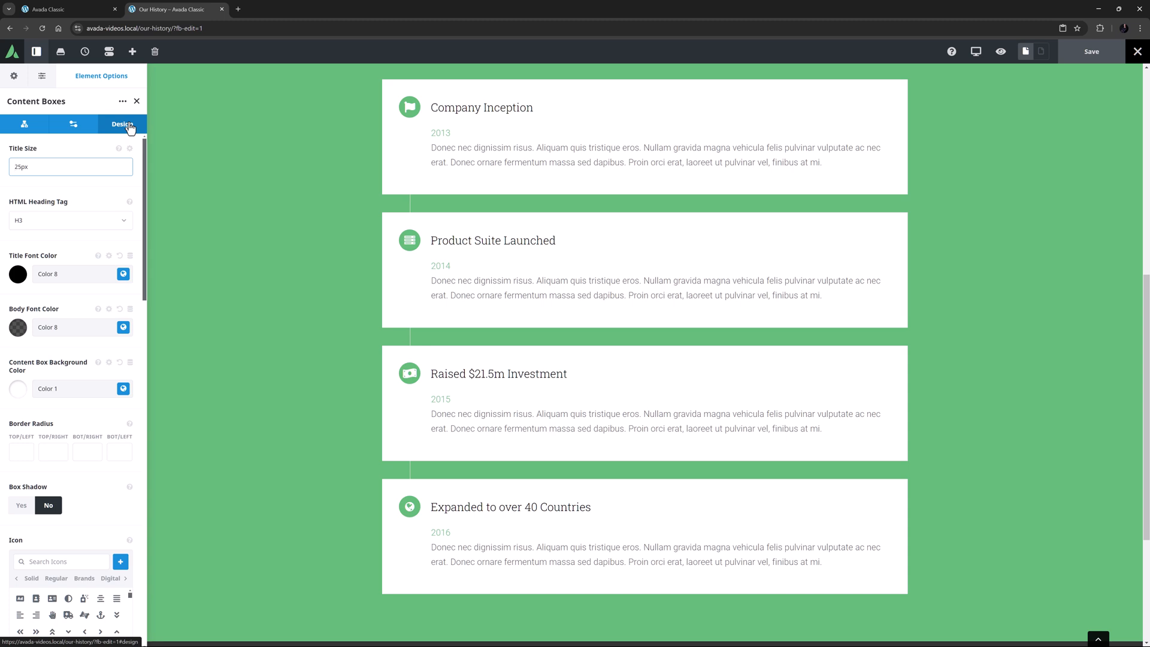
click(73, 123)
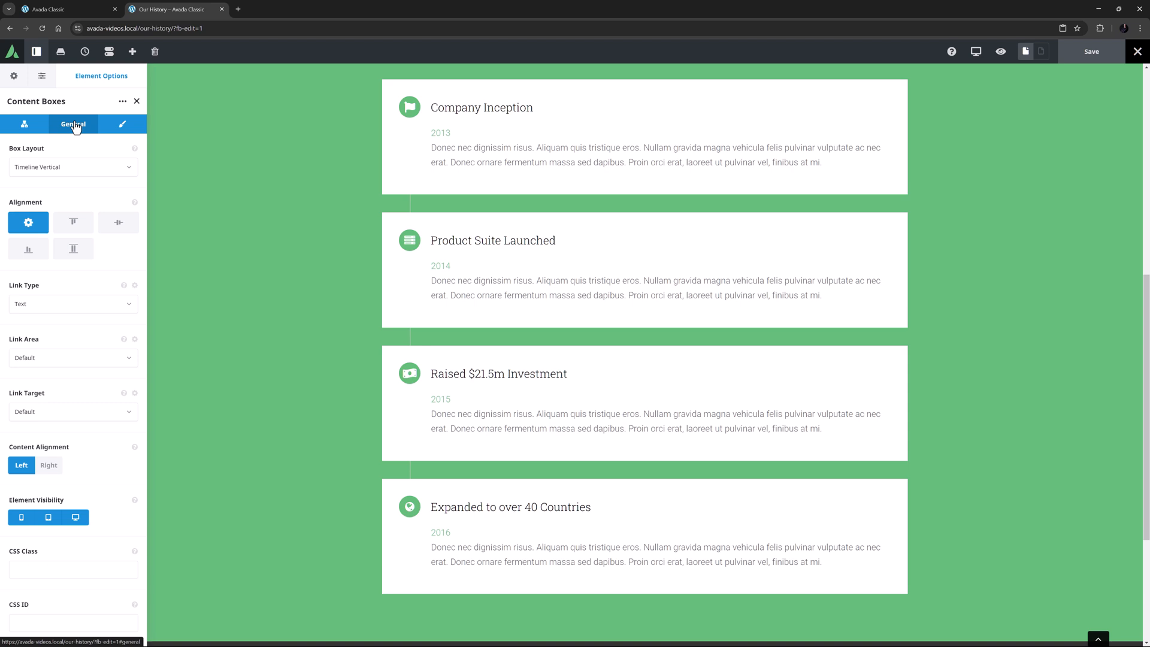
click(73, 166)
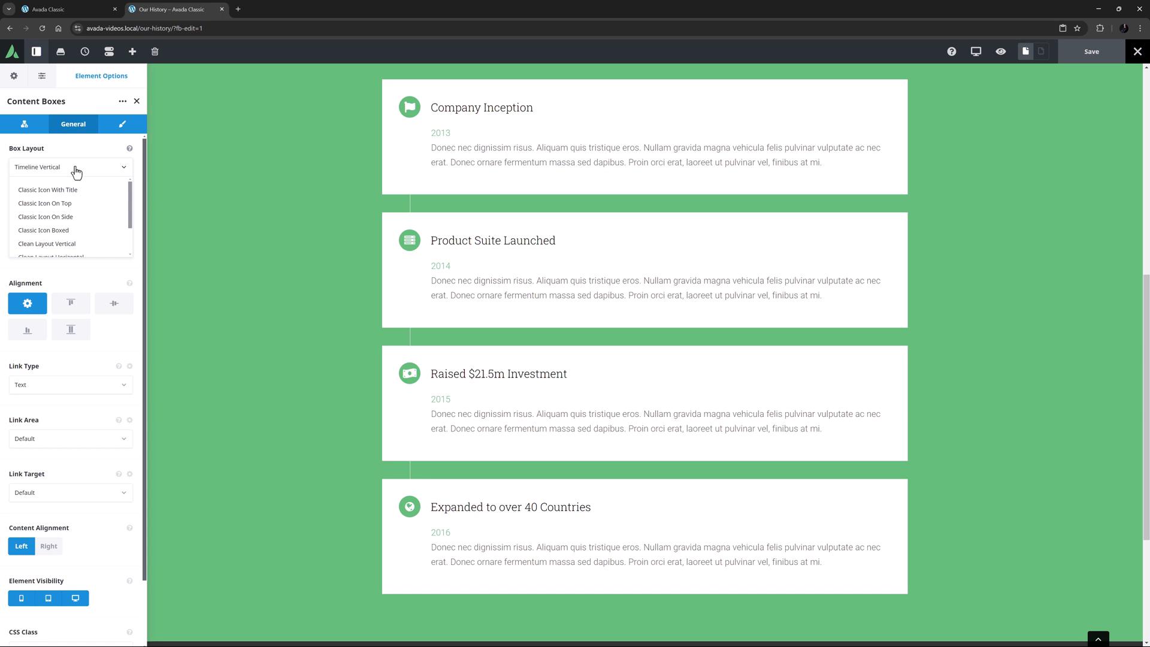
mouse_move(79, 176)
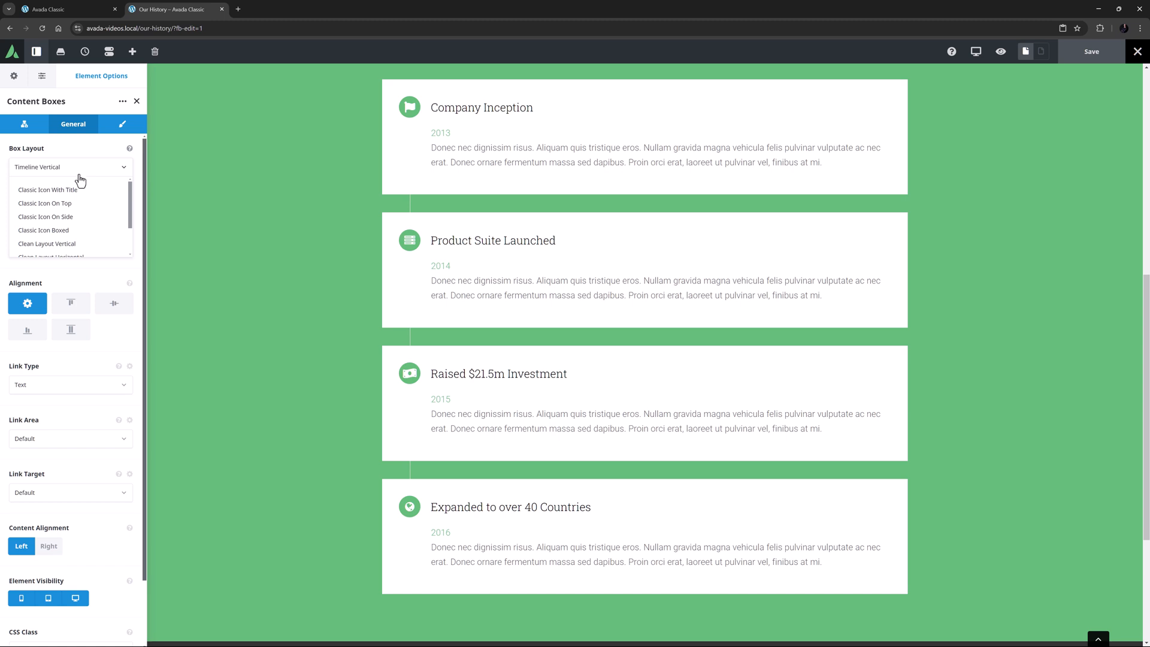
click(48, 189)
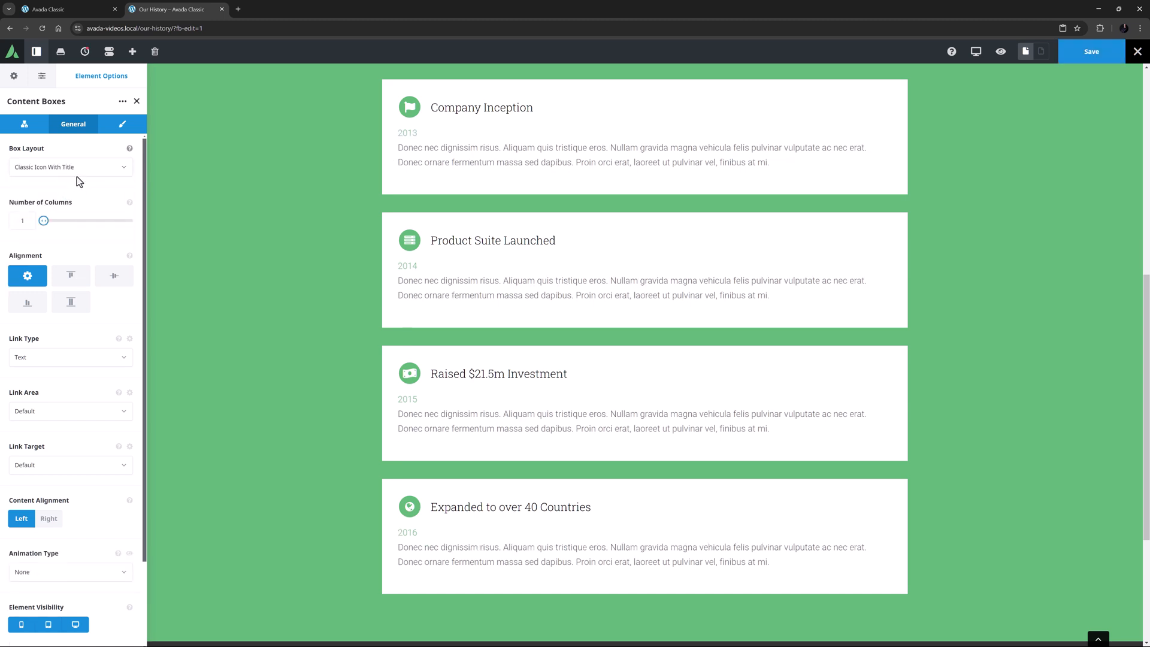
click(69, 167)
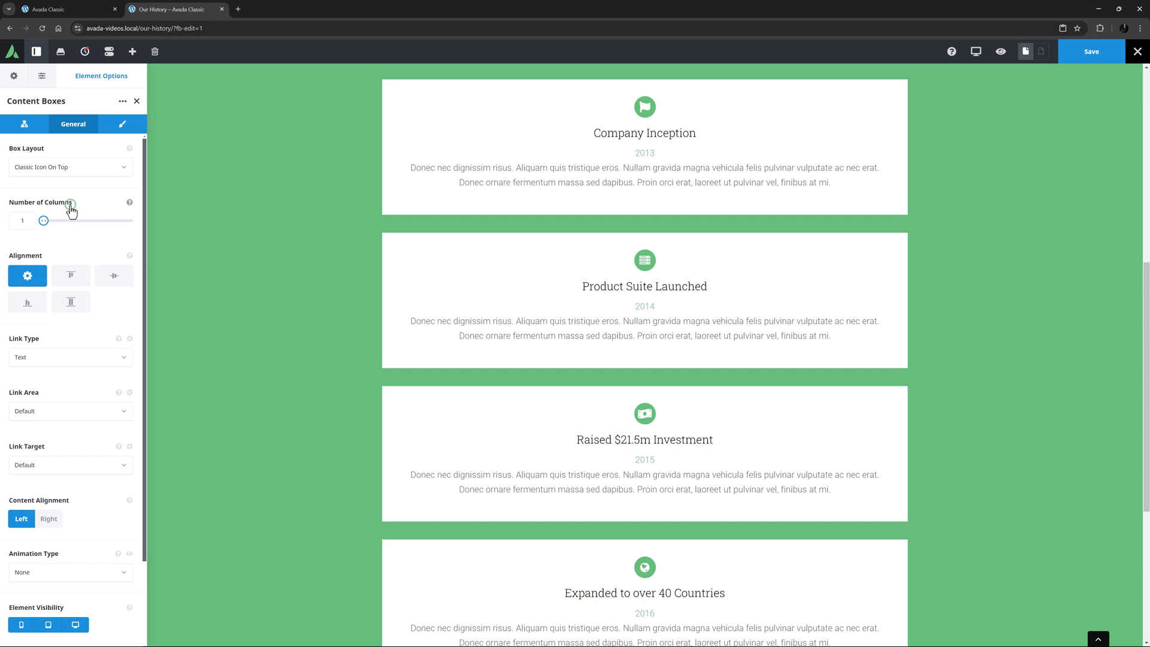
click(71, 166)
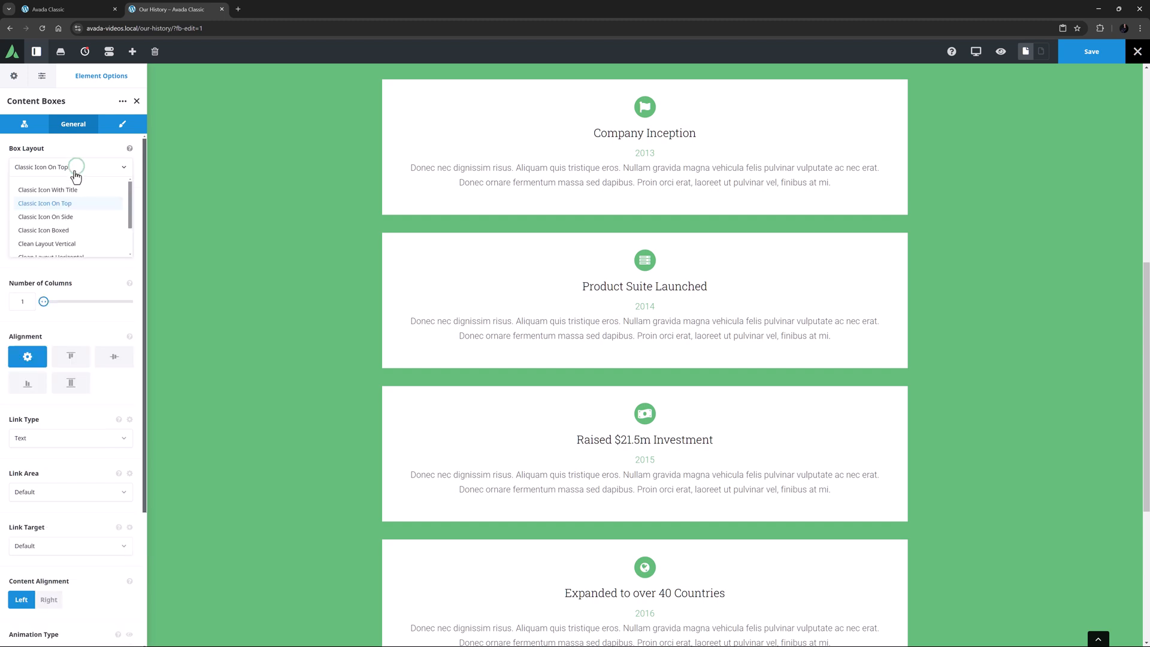
click(44, 217)
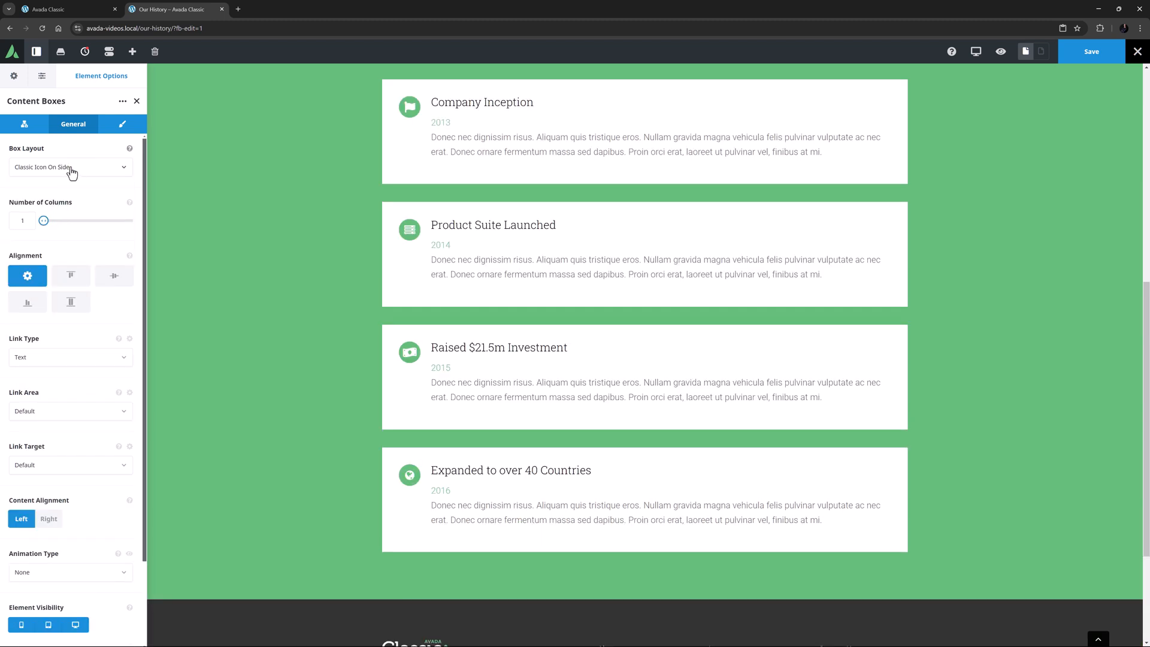
click(69, 167)
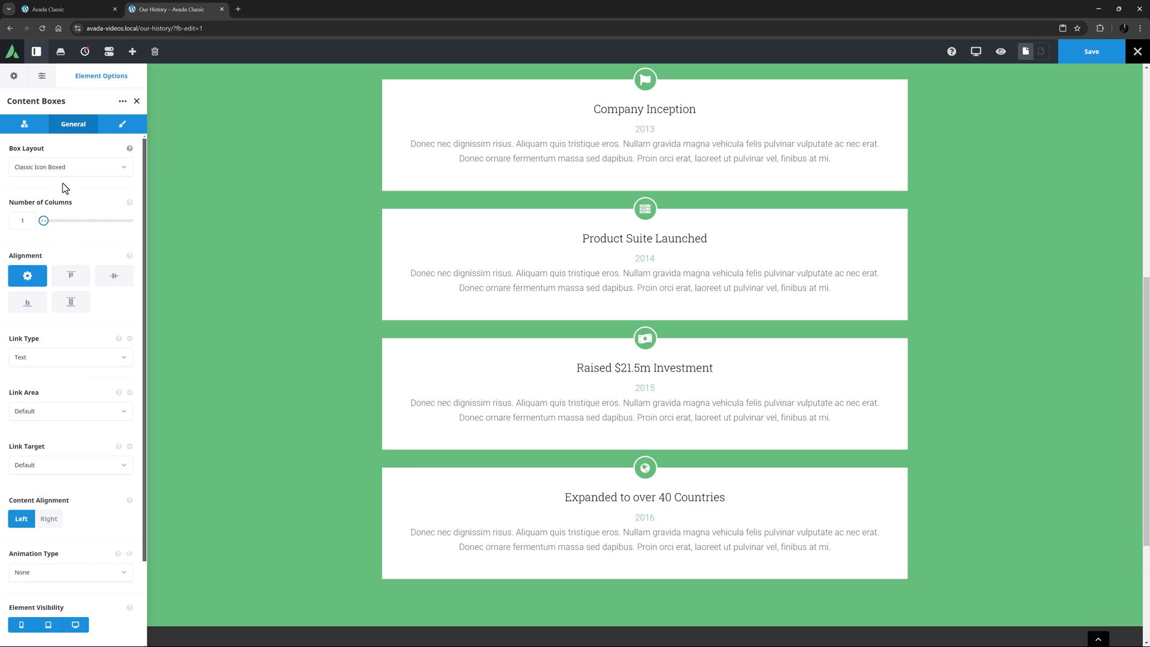
click(70, 166)
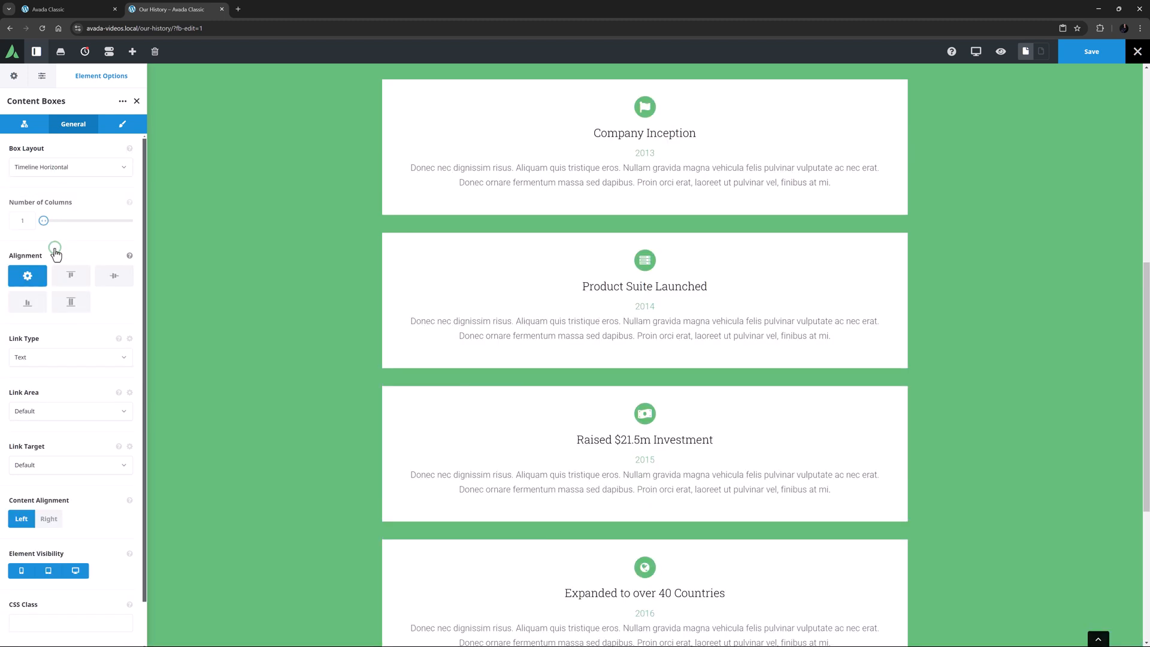
click(71, 166)
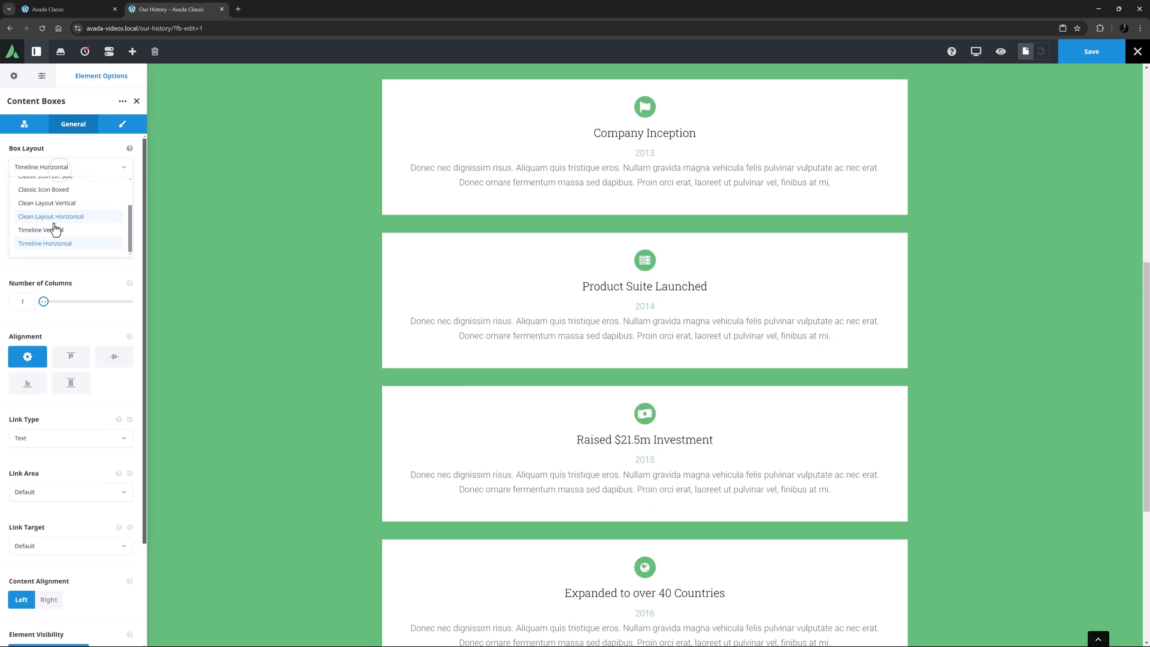
click(40, 230)
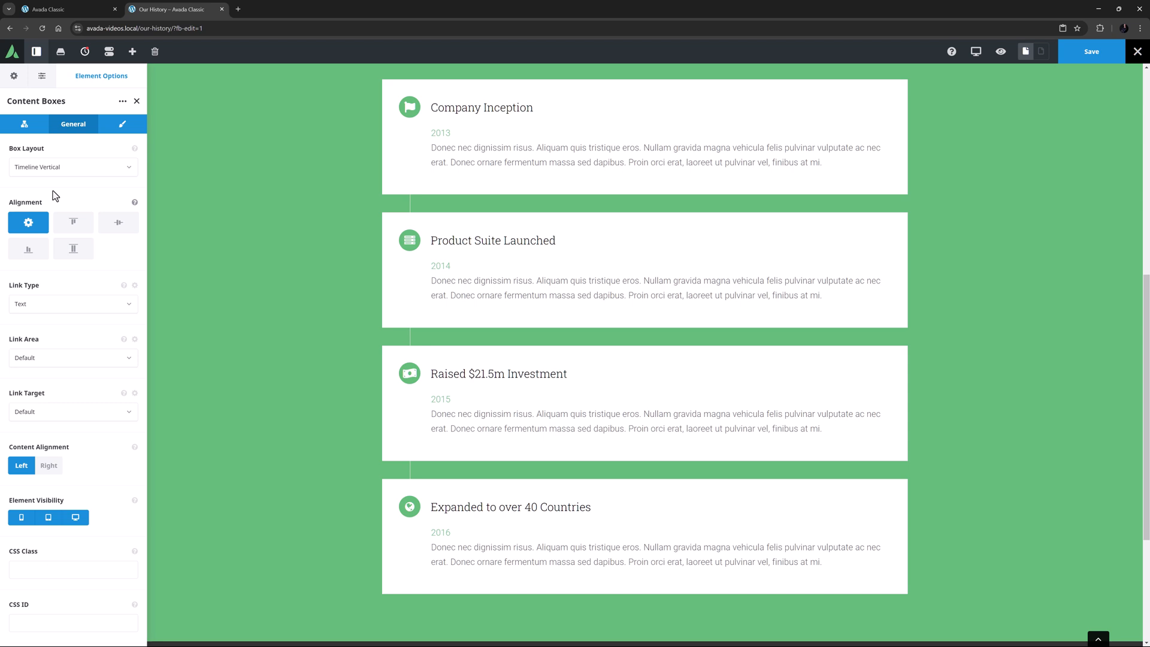
Trial Classic Icon Boxed in 2 columns with Flex End and Stretch alignment, then discard the changes
click(73, 166)
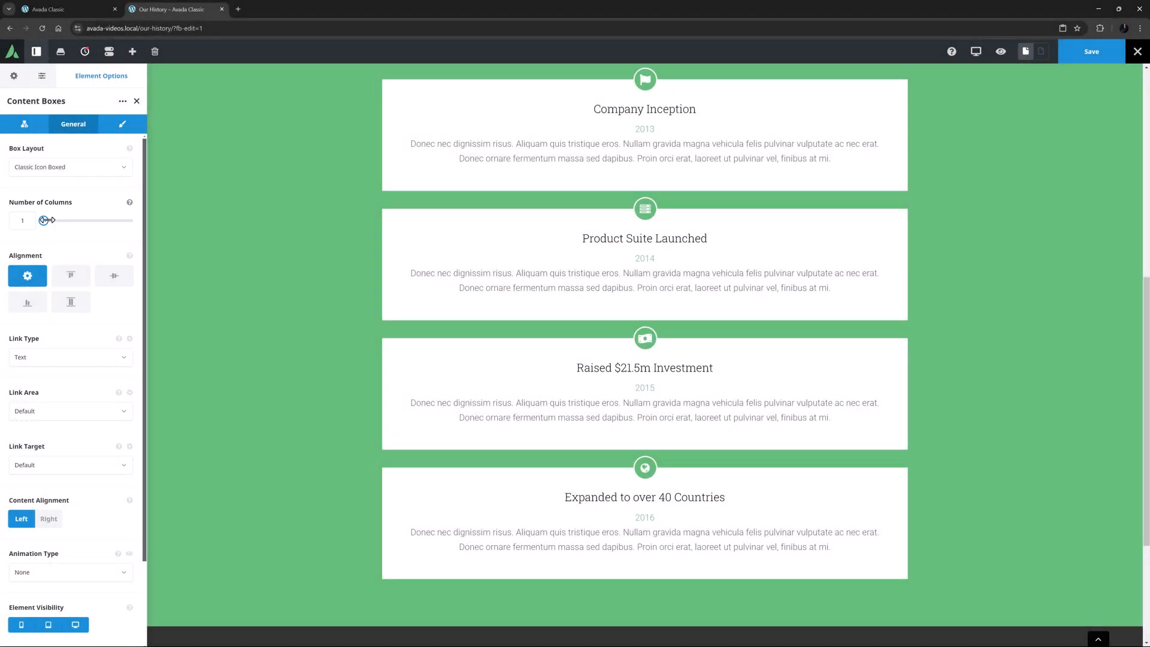
drag(44, 220, 61, 221)
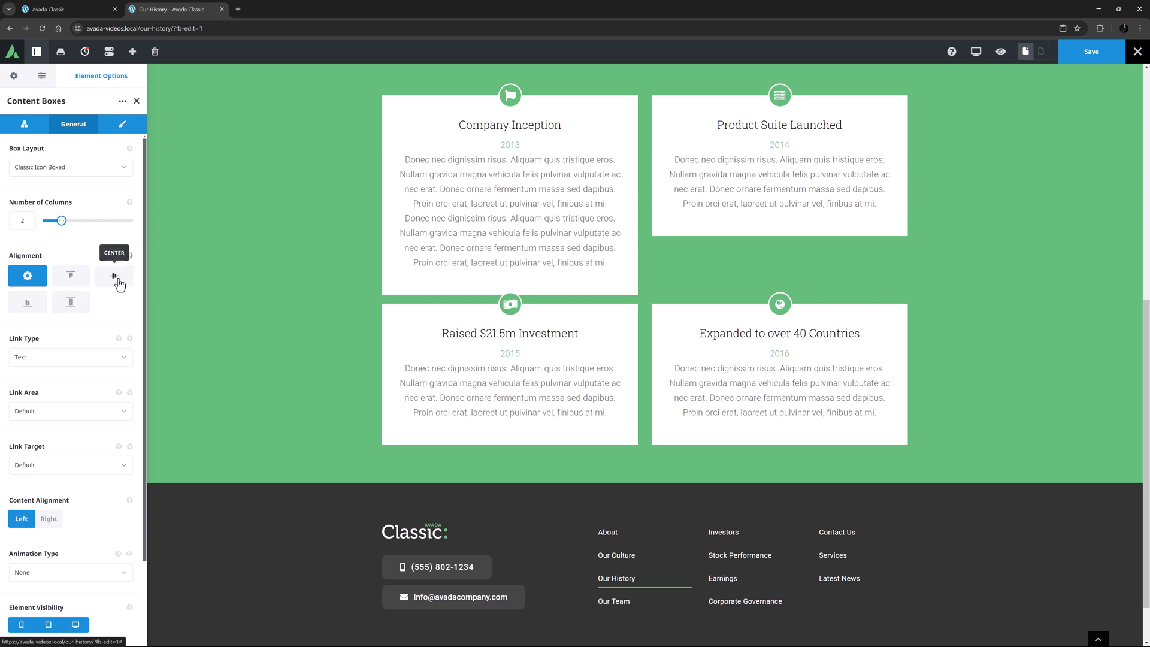
click(27, 302)
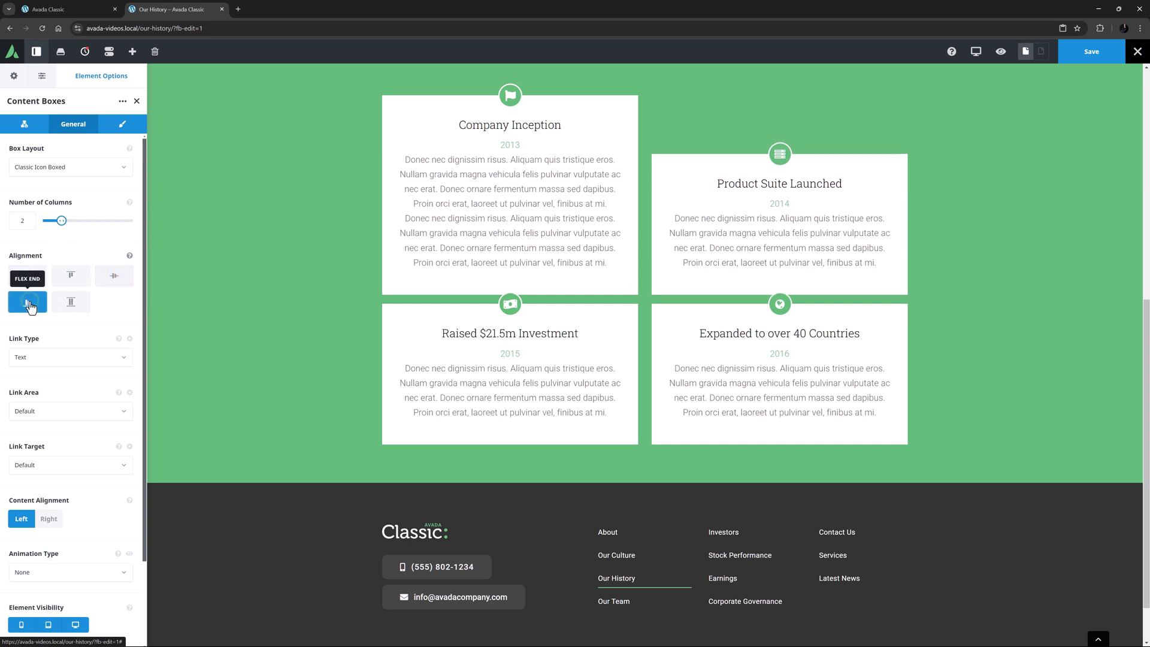
click(71, 302)
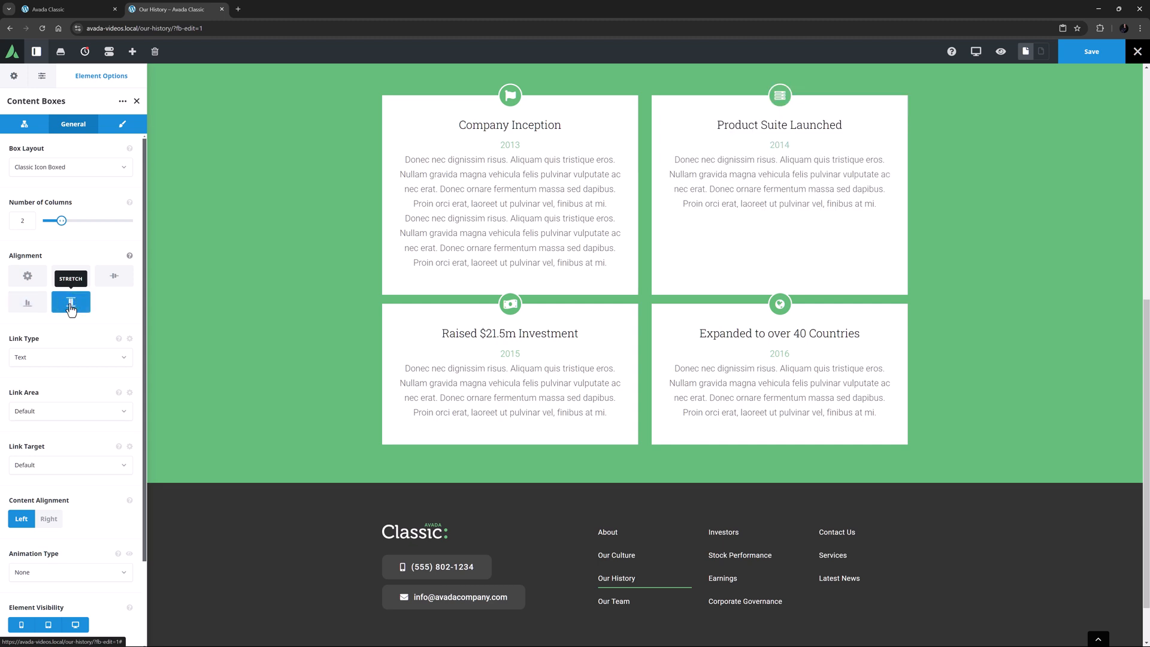
click(84, 51)
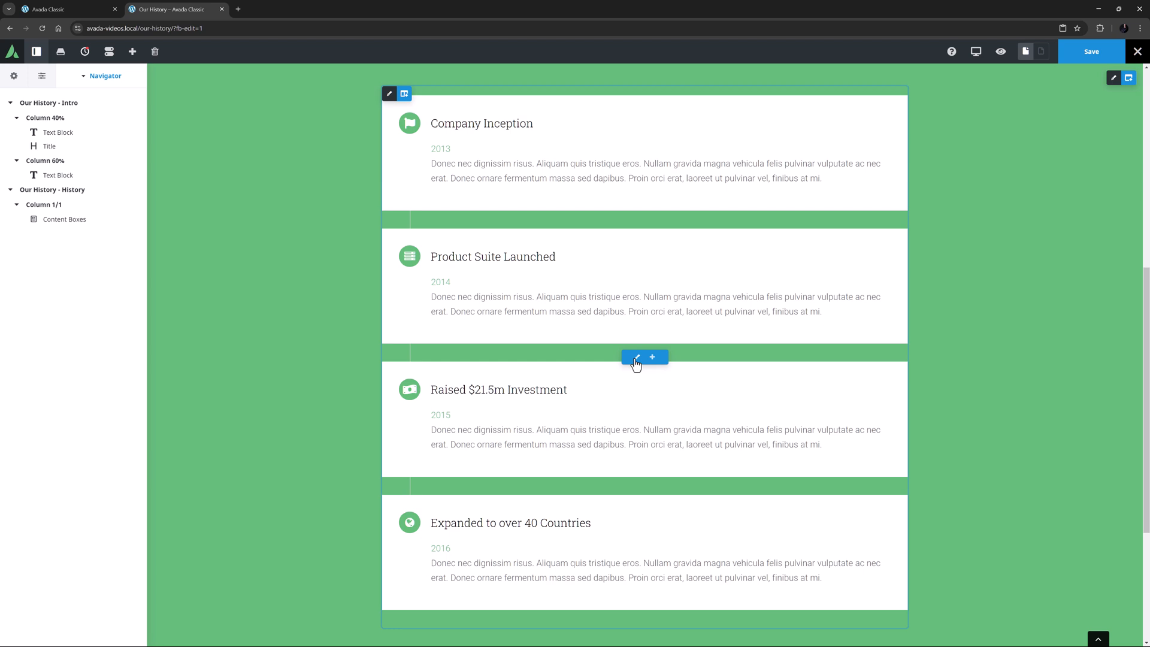
click(635, 358)
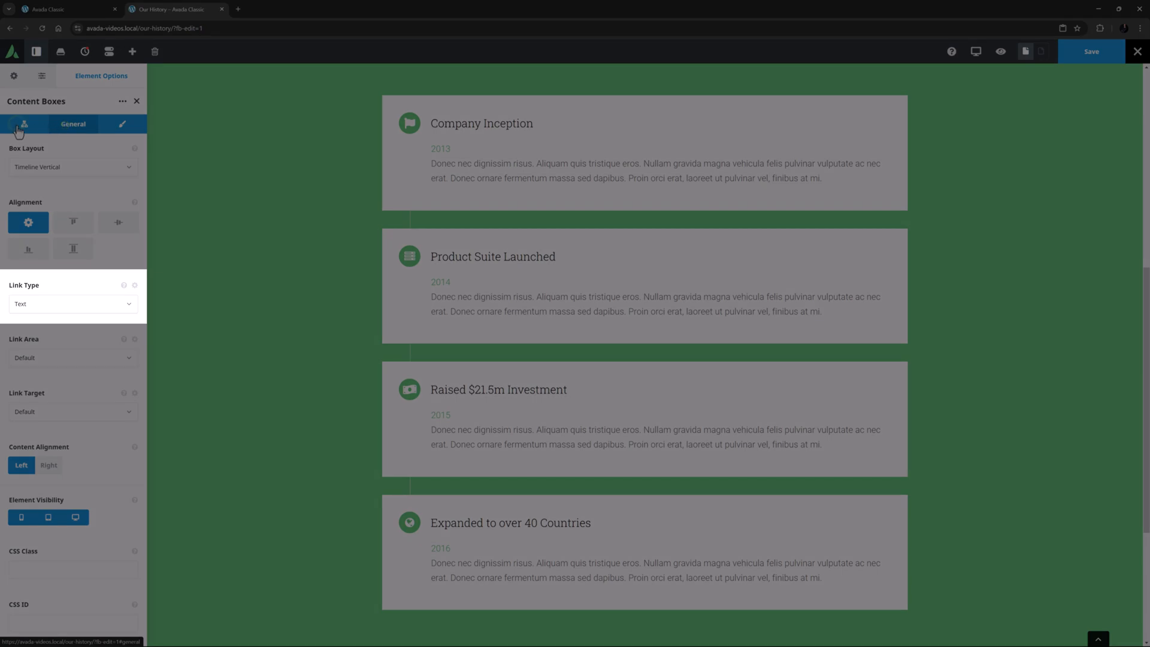
click(24, 123)
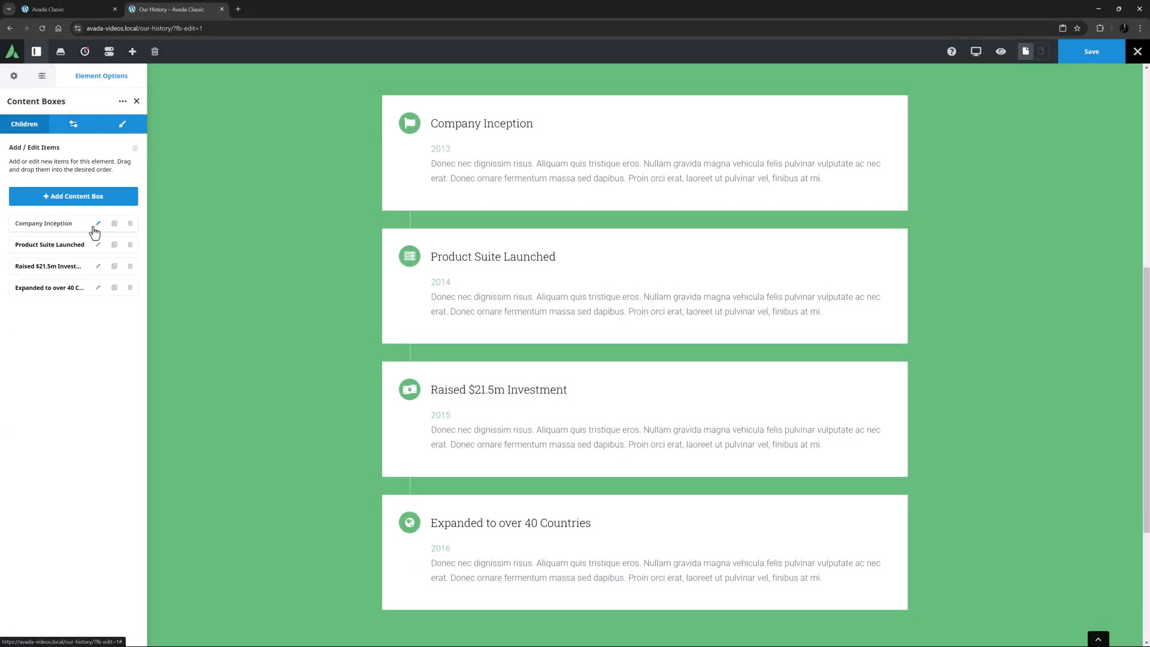
click(97, 224)
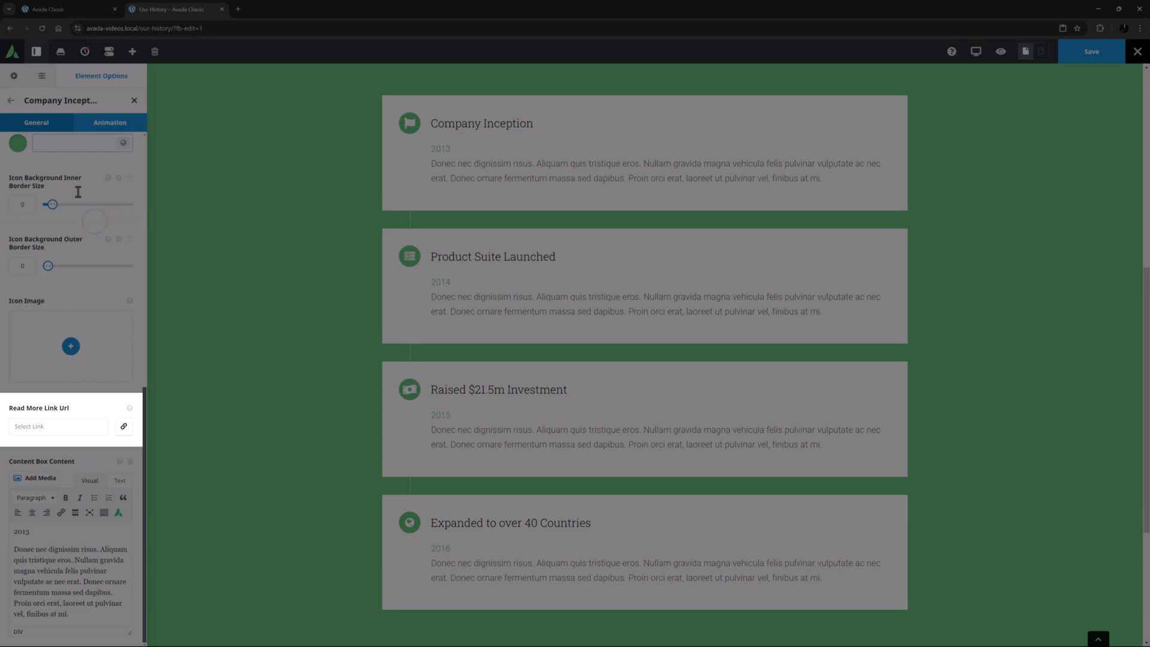
click(11, 99)
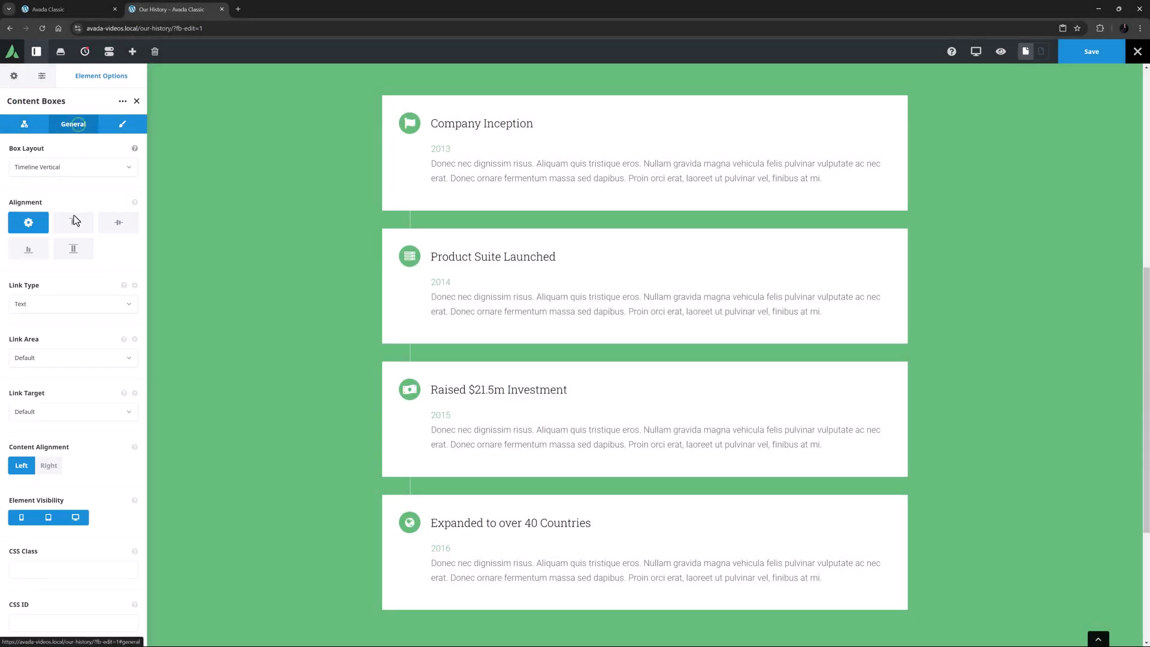
click(70, 303)
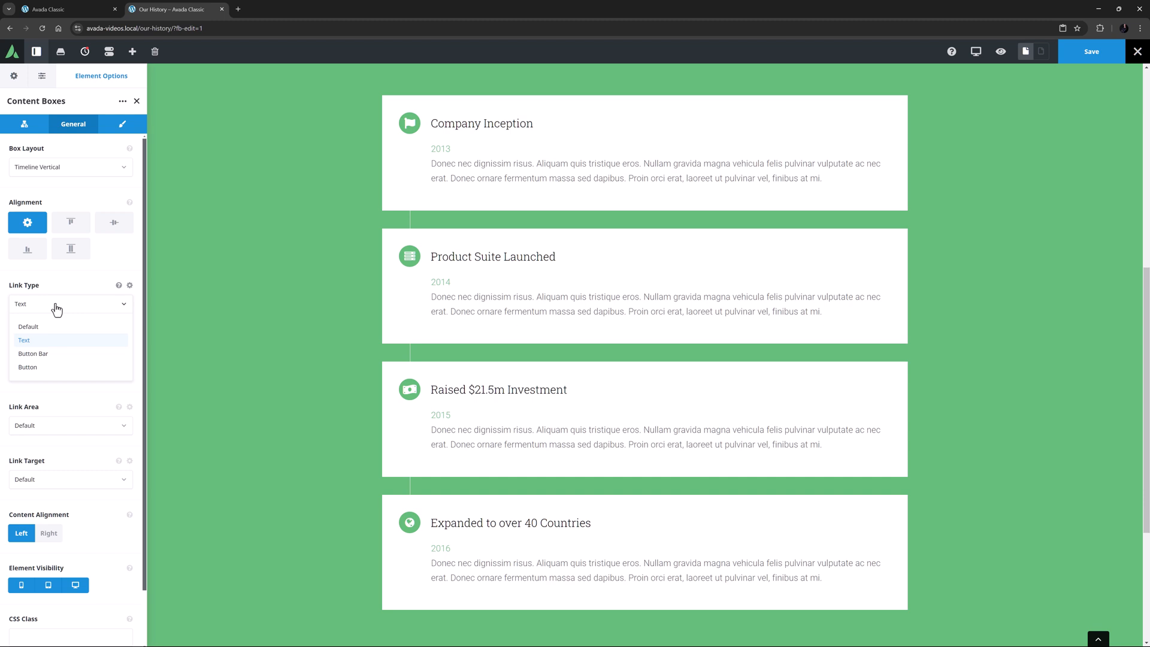
mouse_move(34, 366)
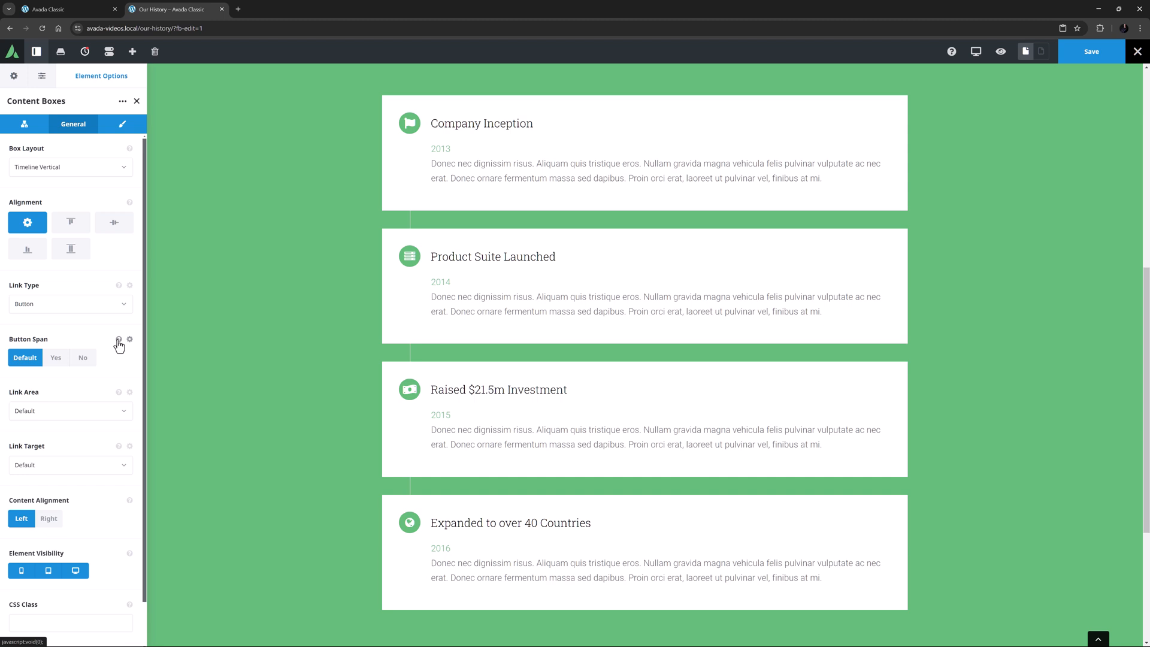
mouse_move(119, 345)
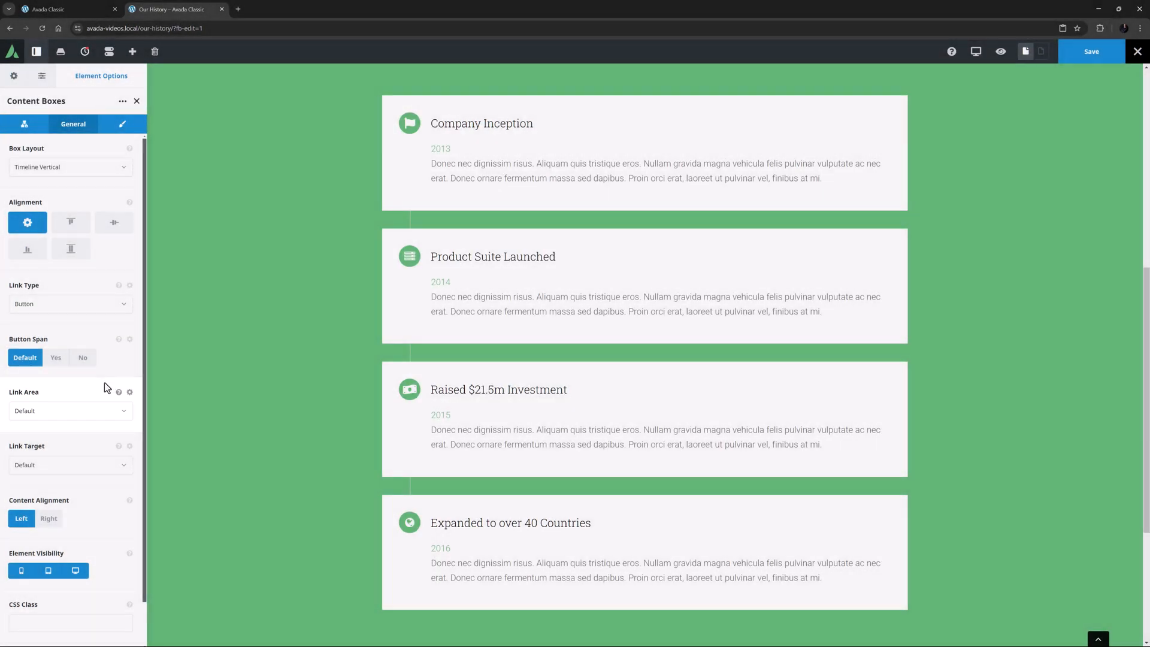
Set the Content Boxes Link Type to Button, exposing button span, link area and target
click(69, 409)
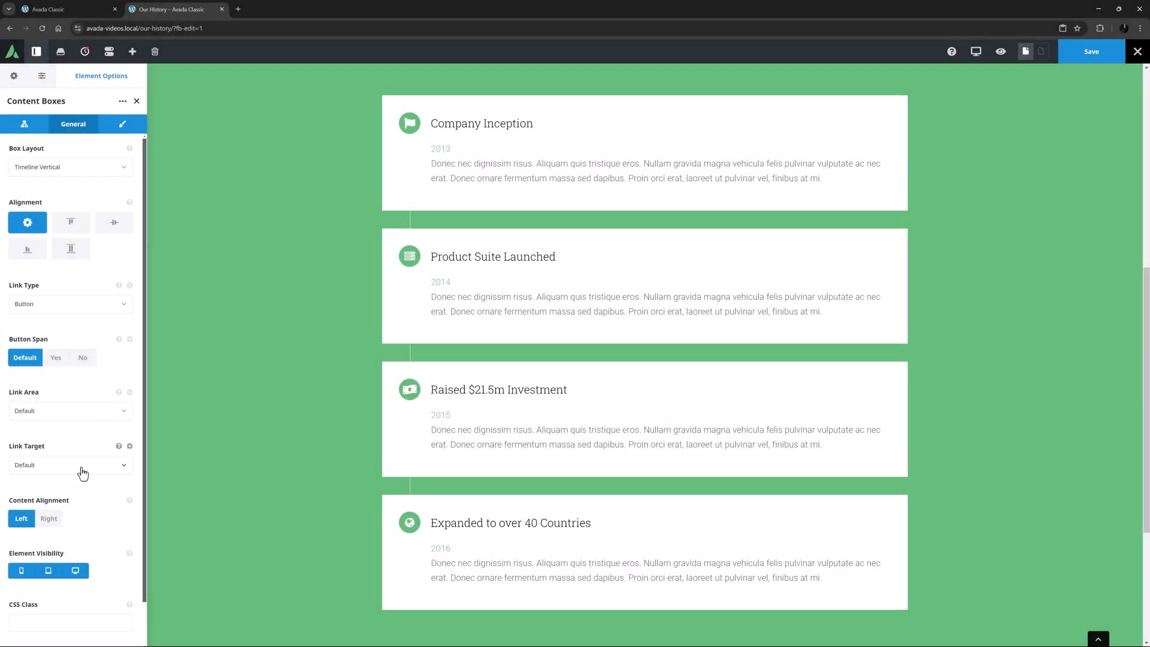
click(70, 464)
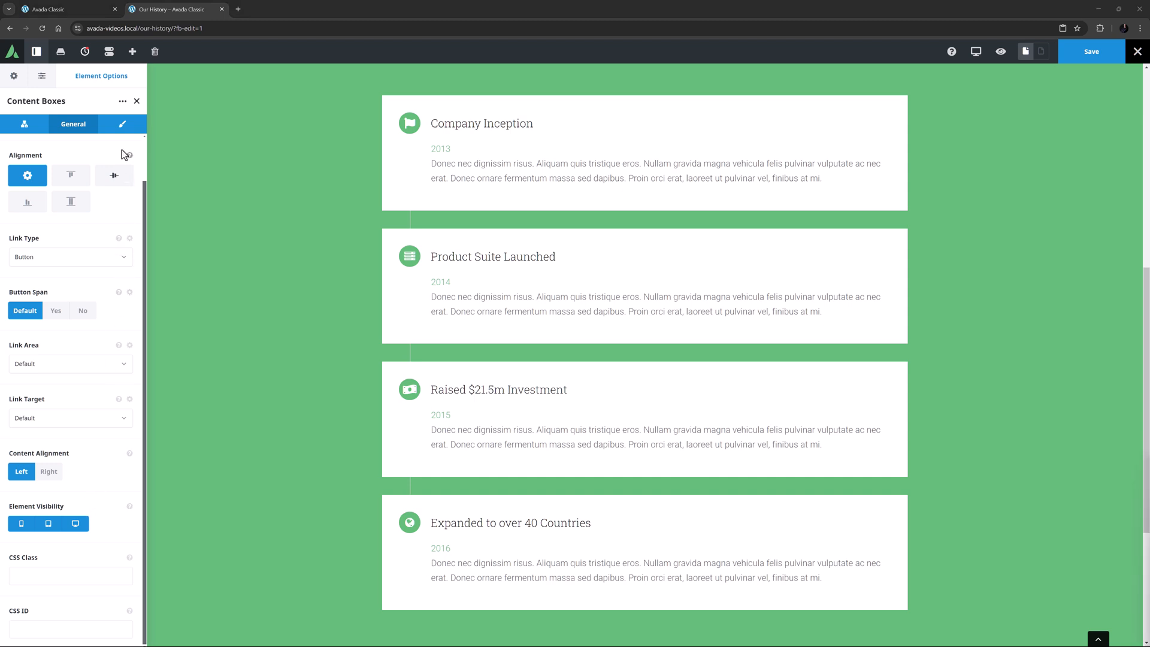
In Design, keep the H3 heading tag and bring up the Body Font Color global colors
click(122, 123)
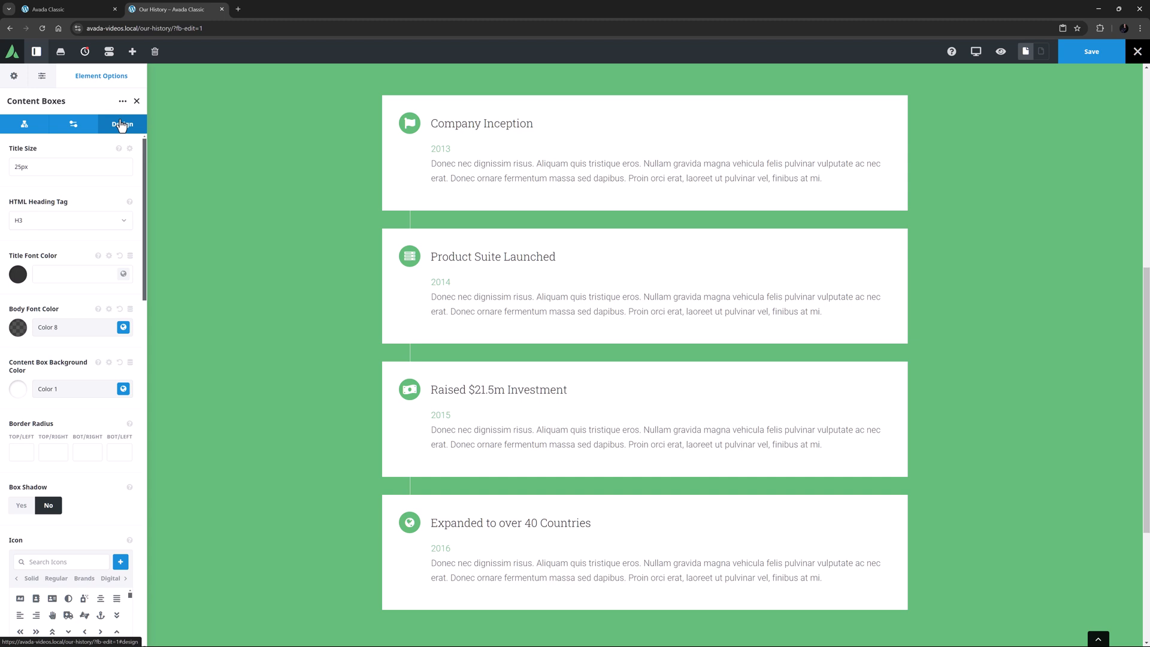
mouse_move(121, 125)
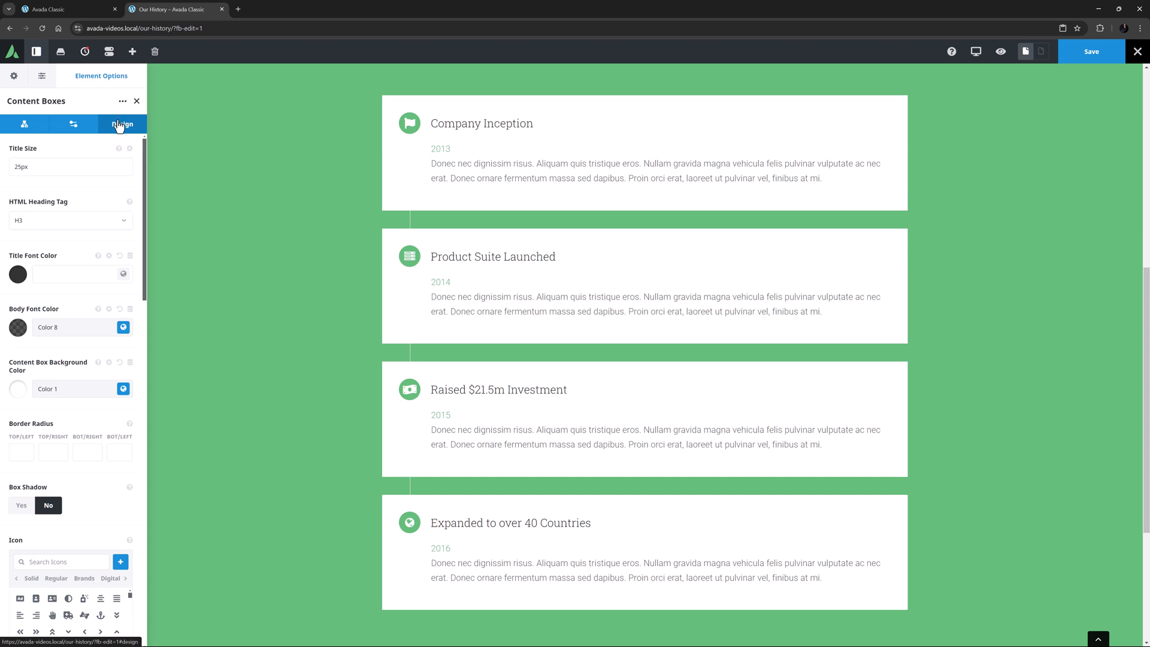
click(70, 220)
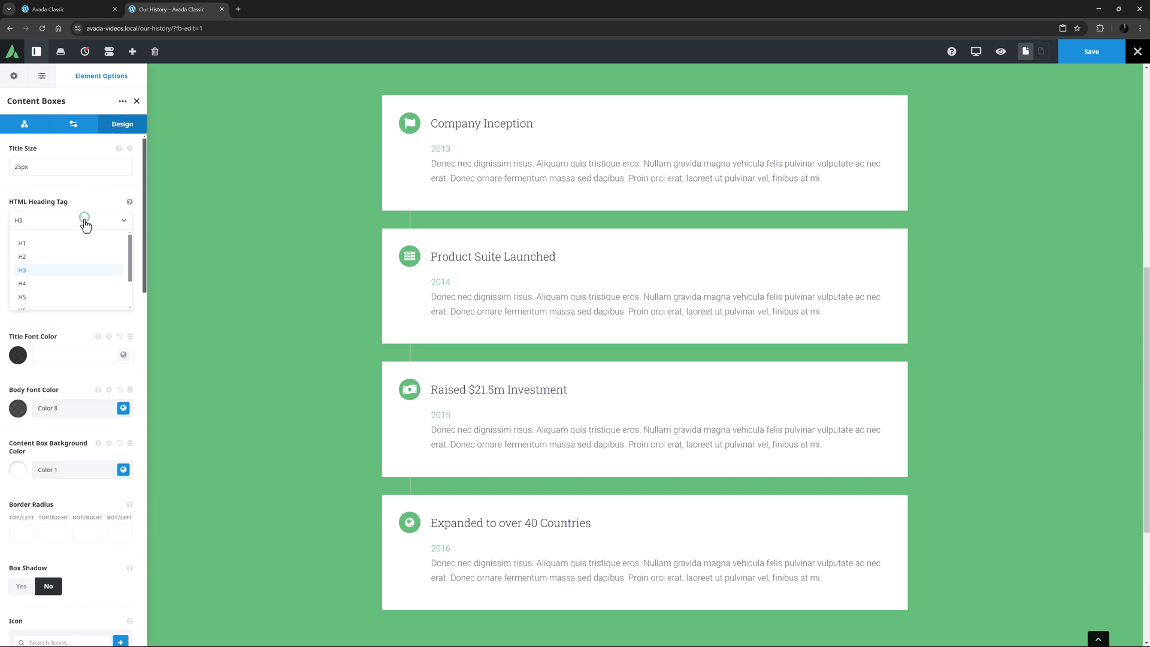
scroll(down, 3)
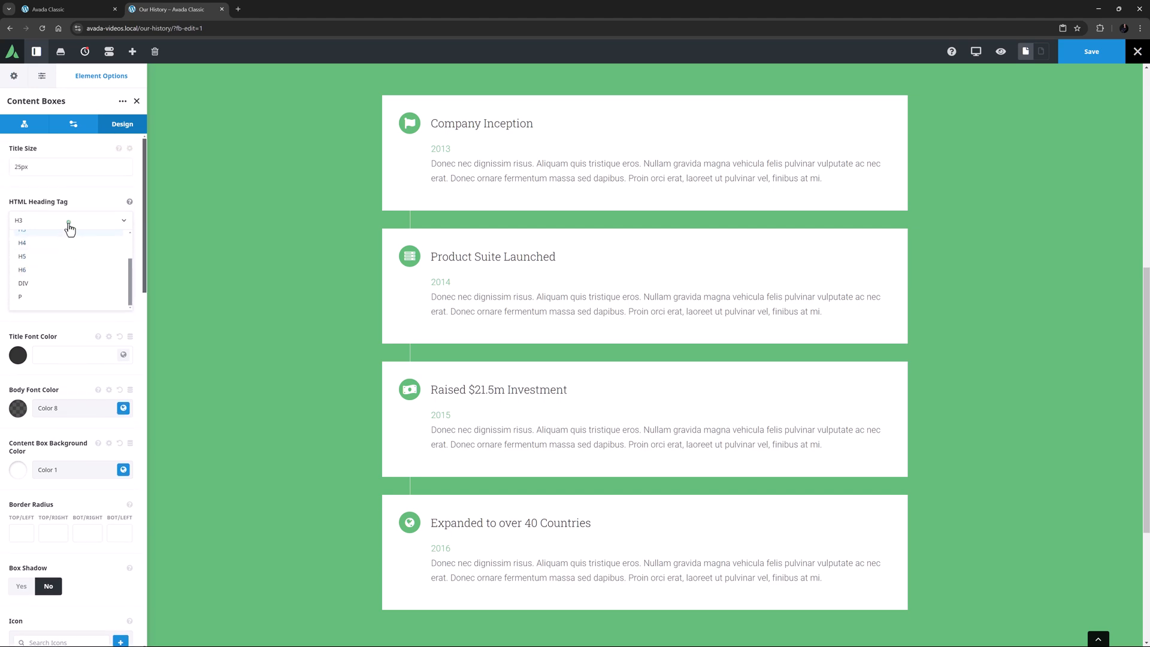
click(70, 221)
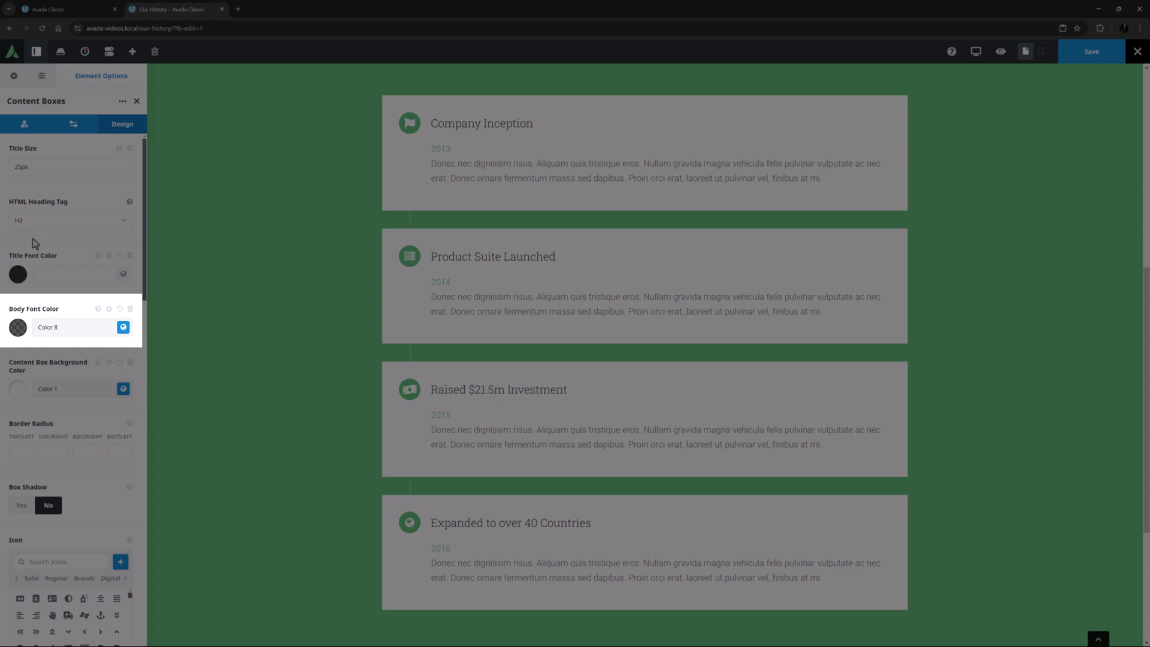
click(123, 326)
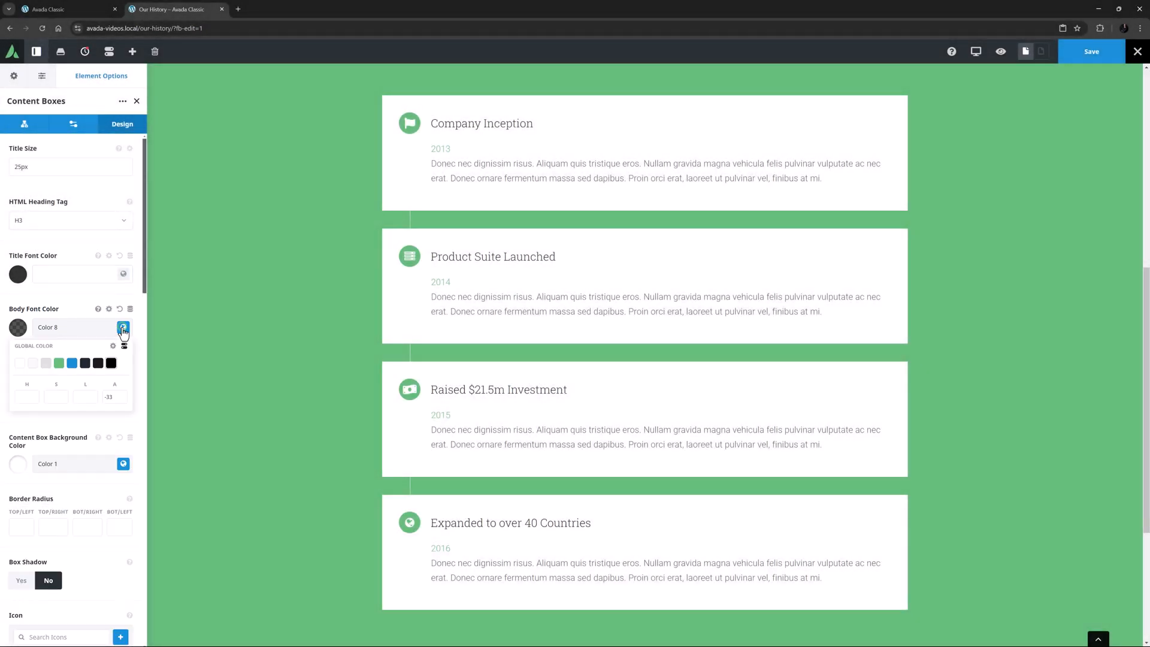
Close the colour picker, enter 80 in Border Radius and switch Box Shadow on
click(123, 327)
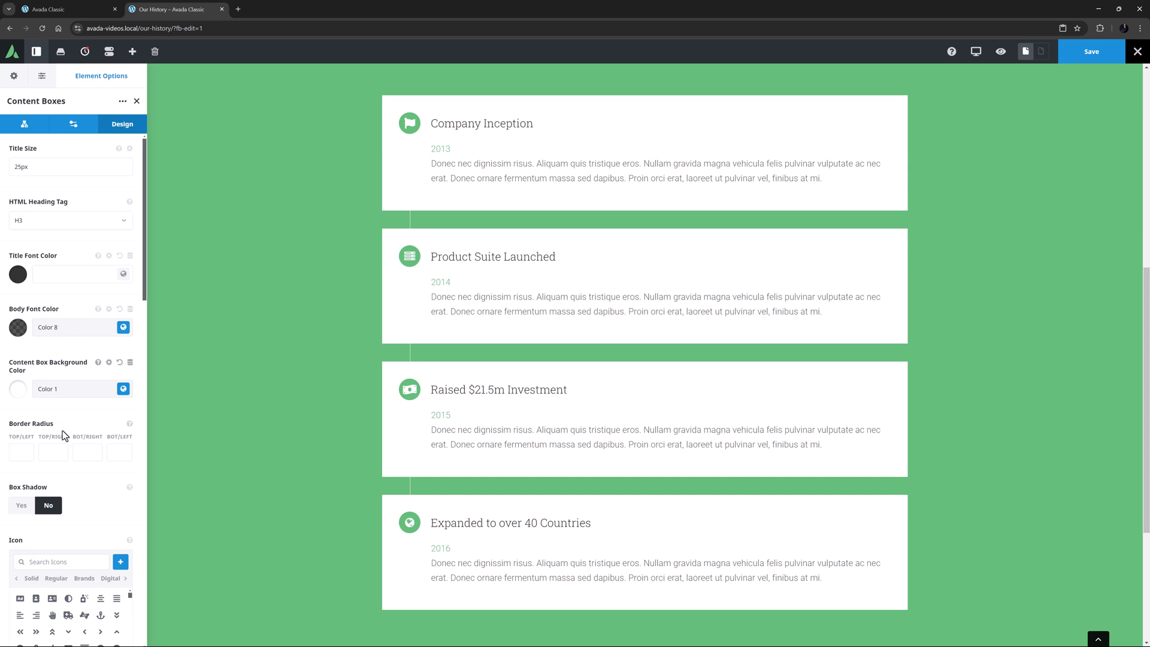
text(80)
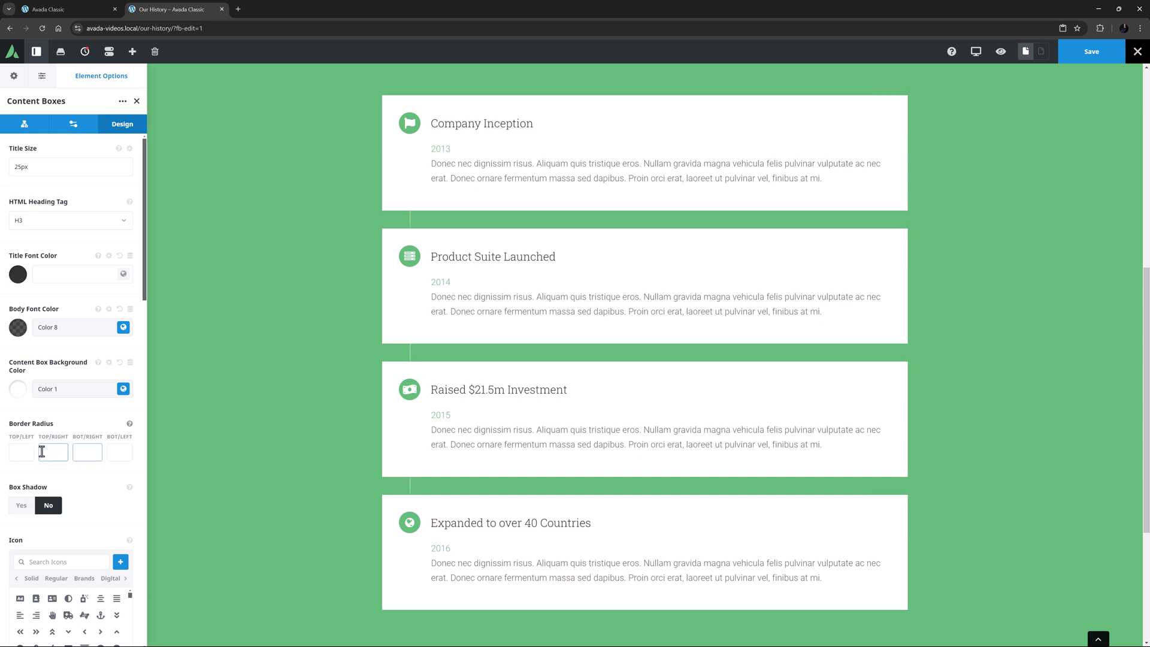
click(21, 505)
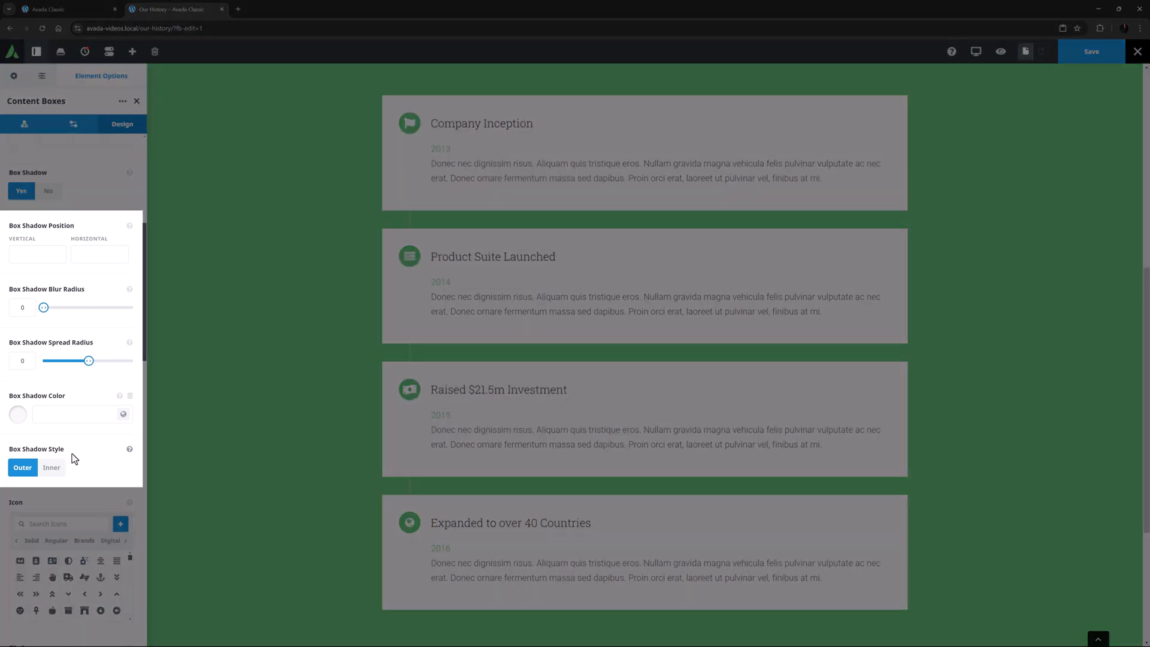
click(48, 191)
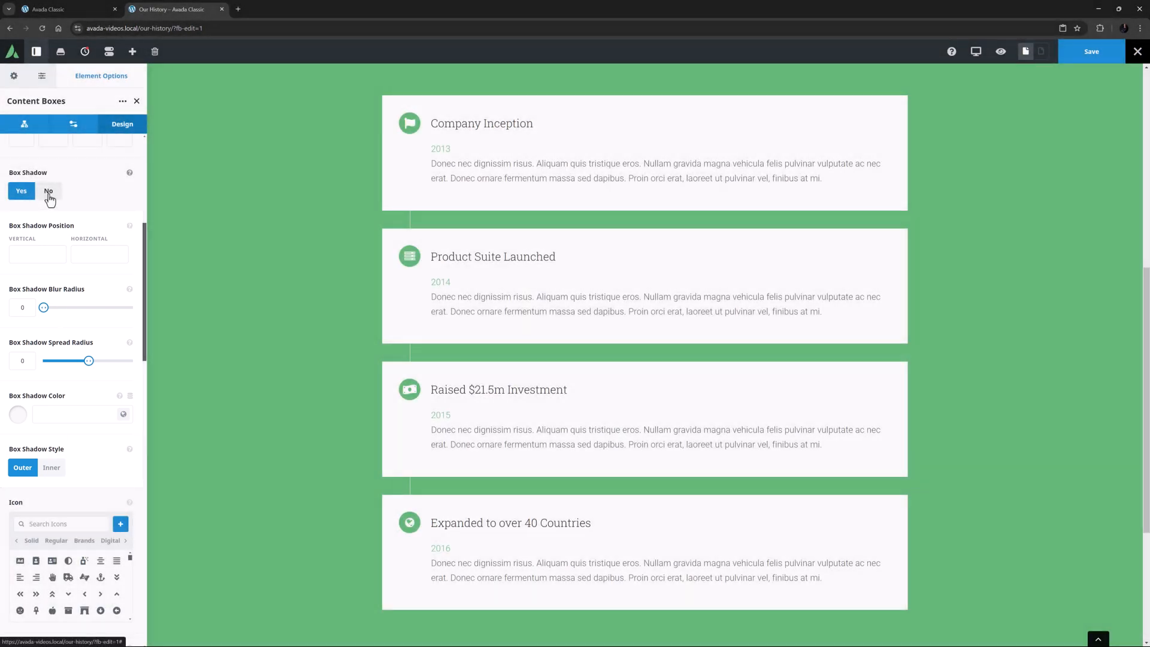
click(48, 191)
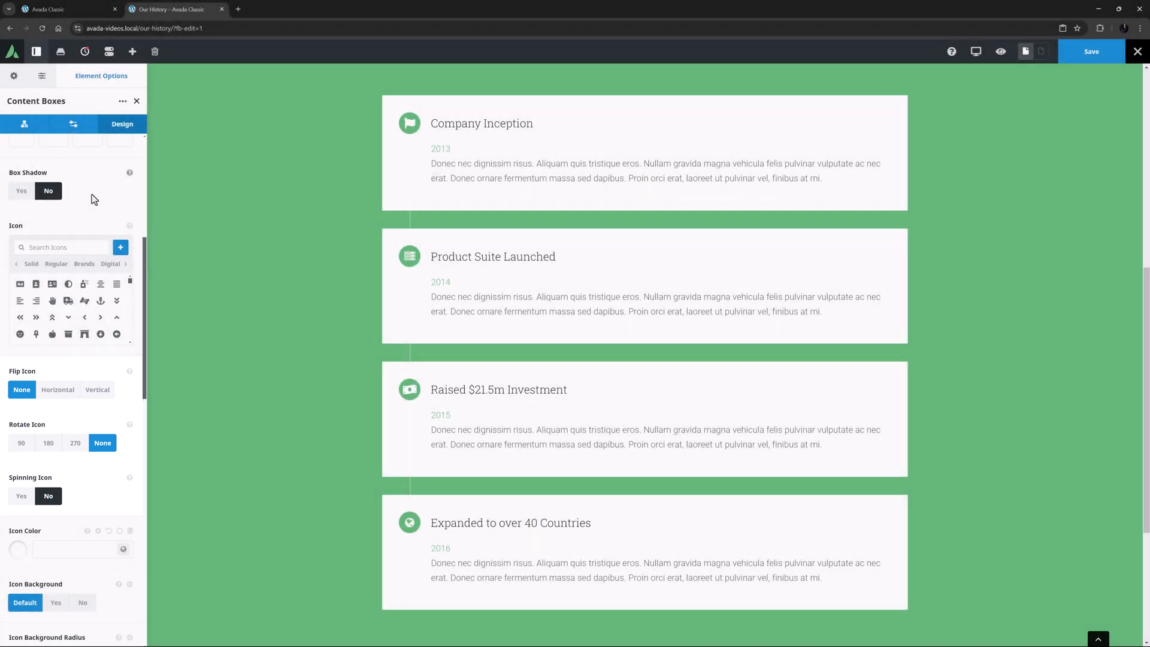
scroll(down, 3)
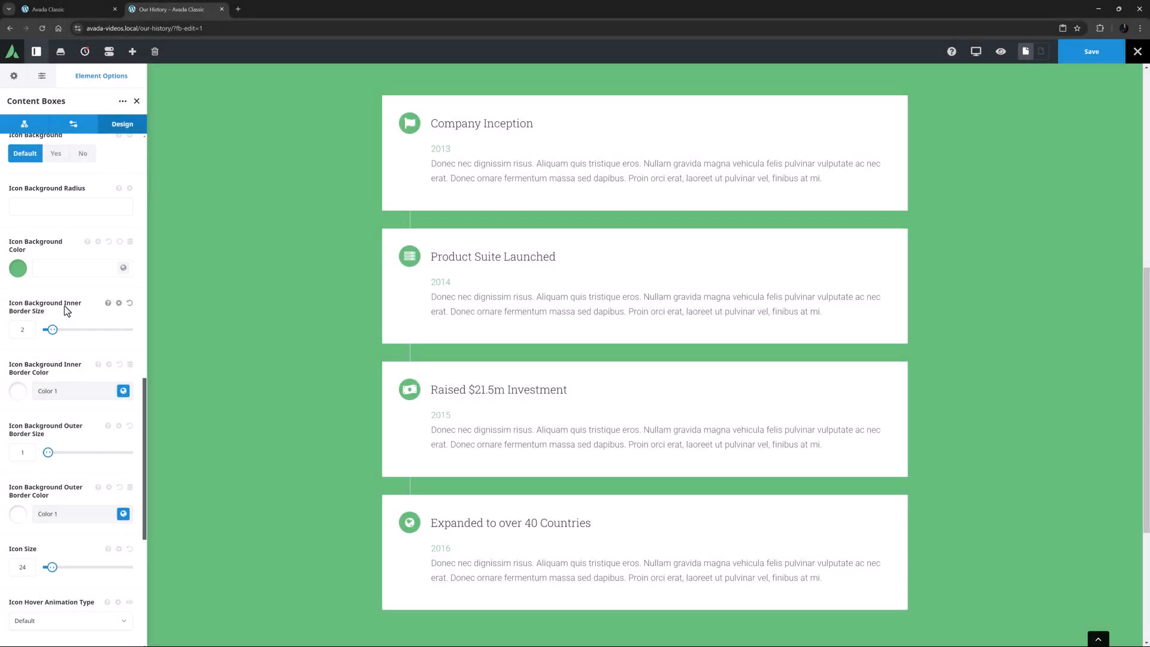
mouse_move(67, 300)
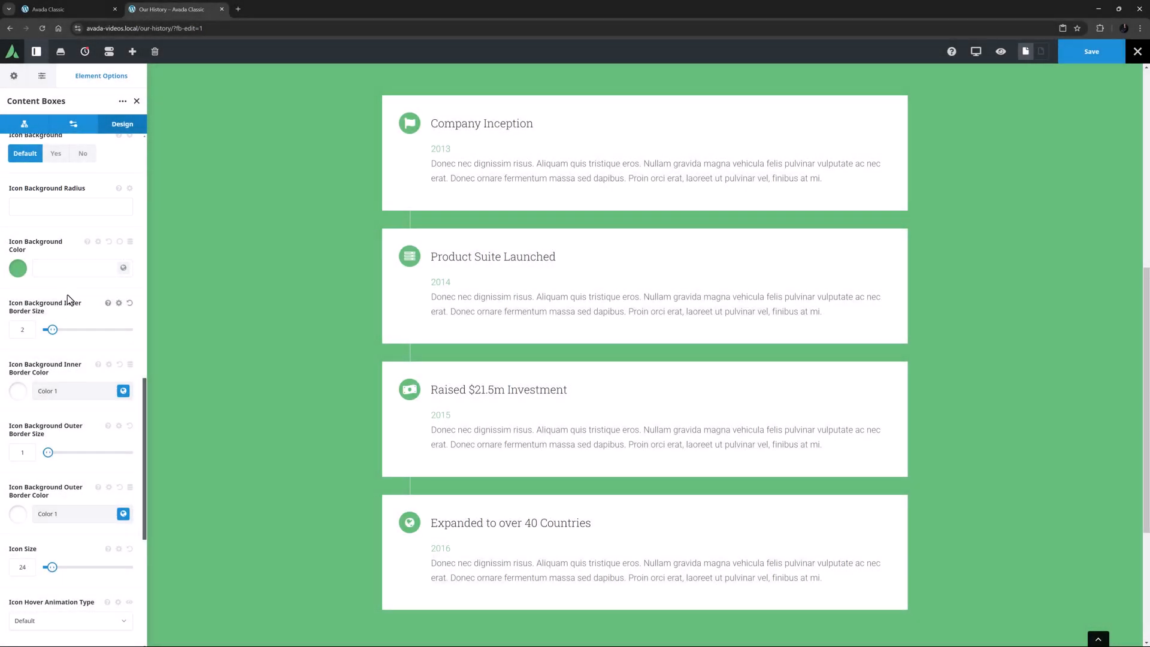
click(118, 190)
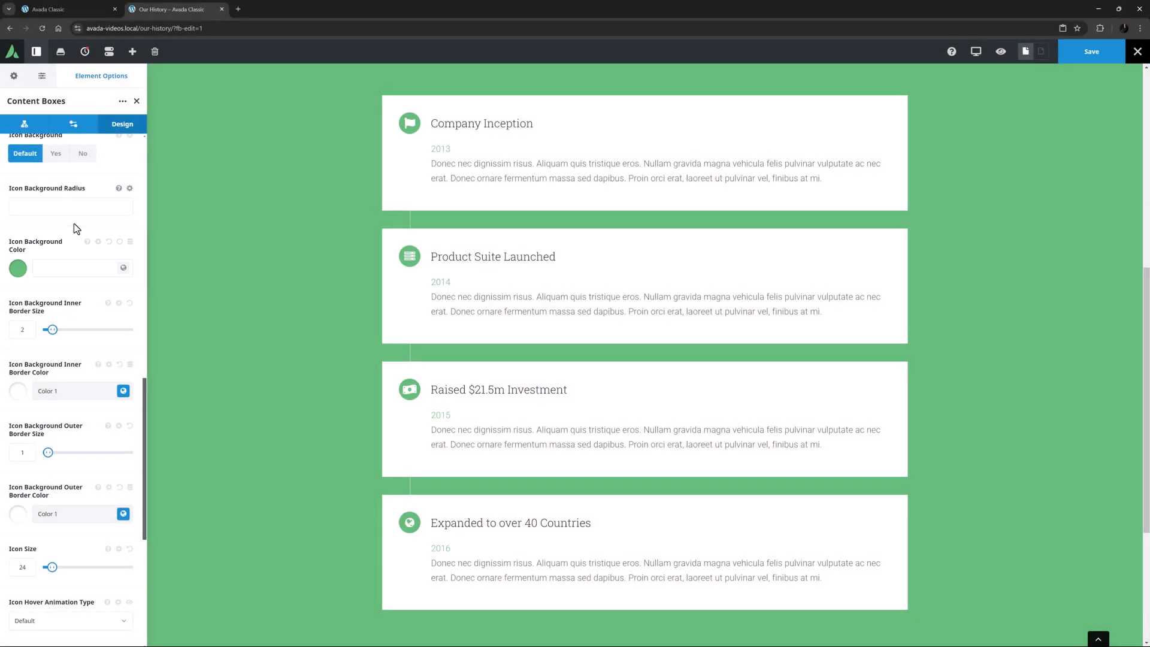
mouse_move(88, 242)
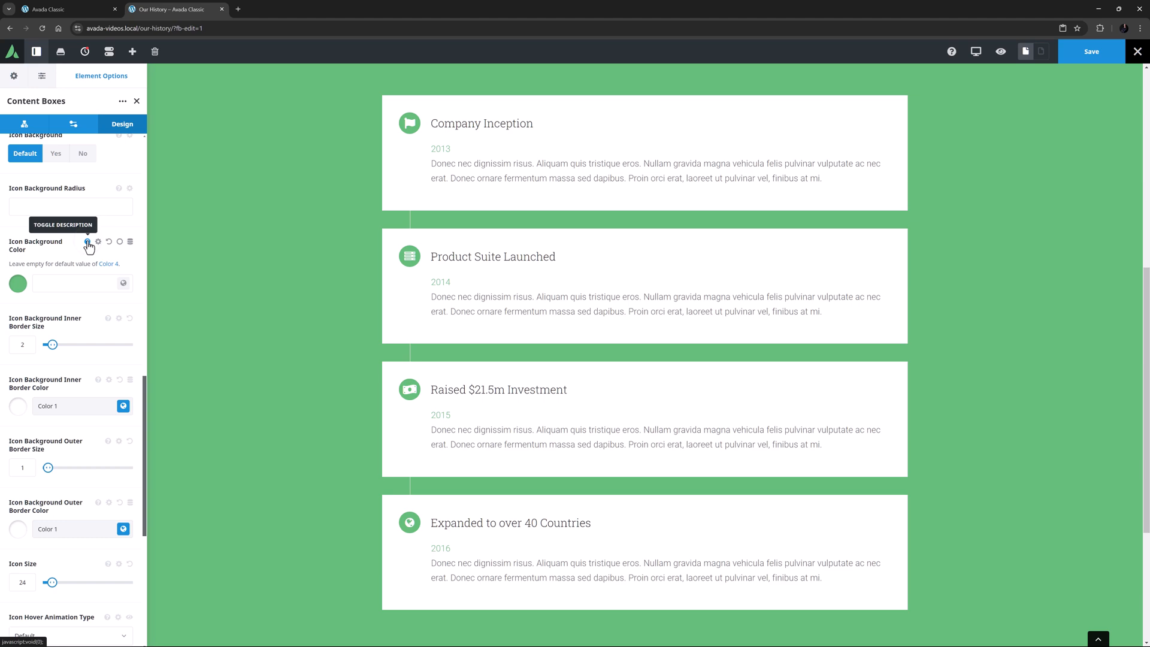
click(87, 242)
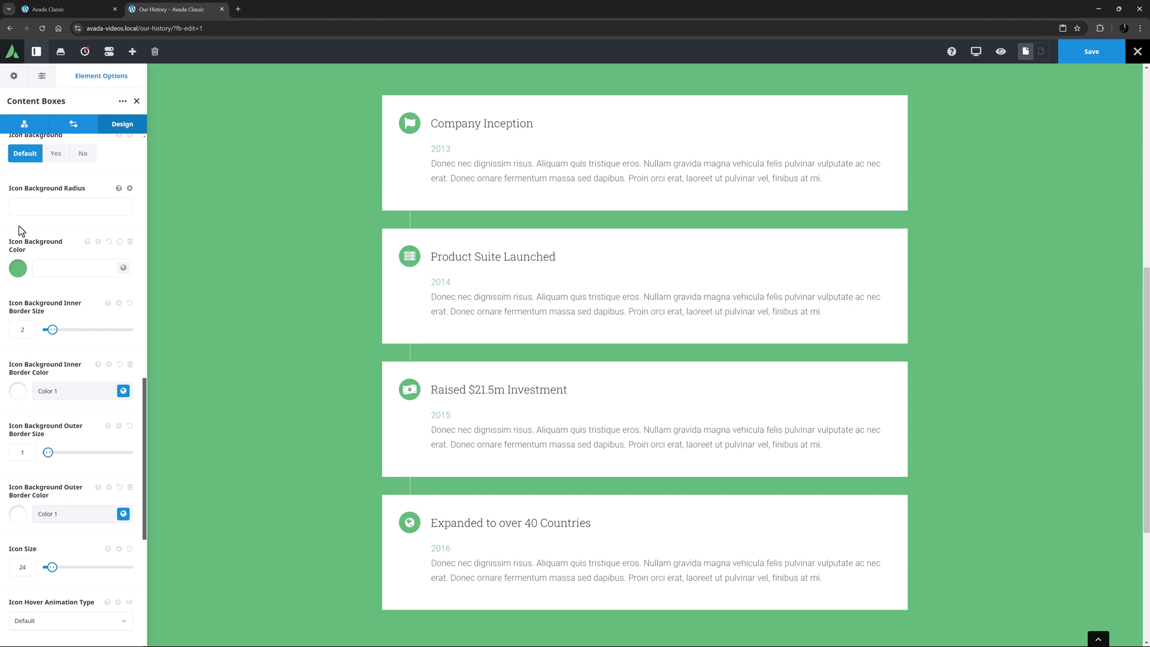
click(71, 206)
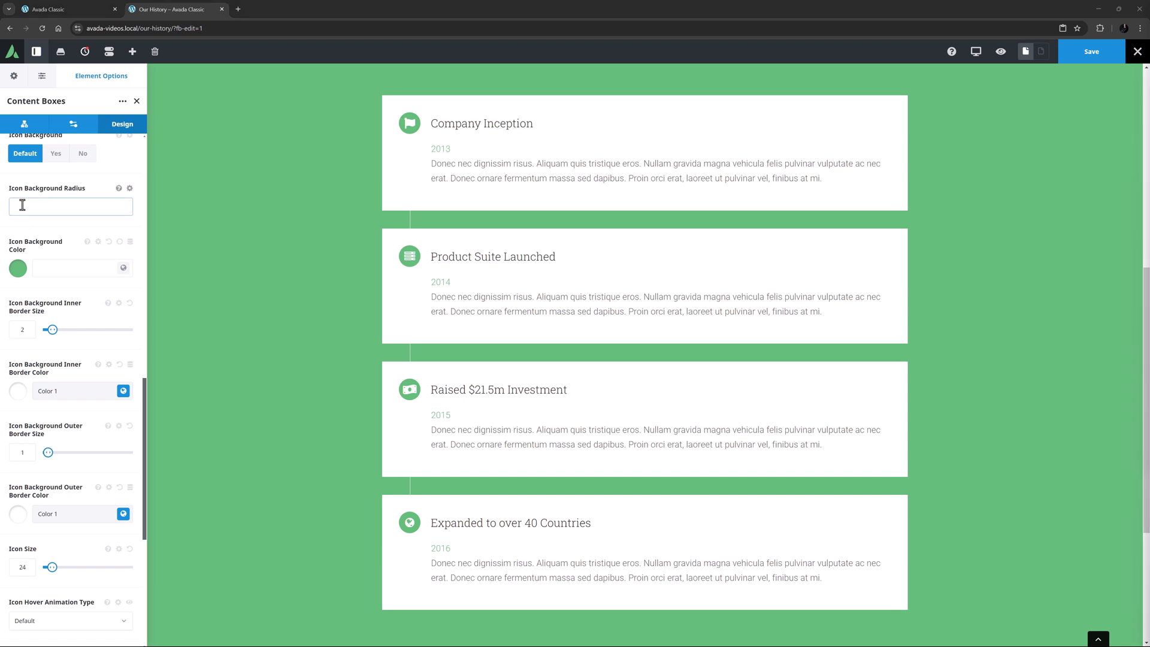
text(10)
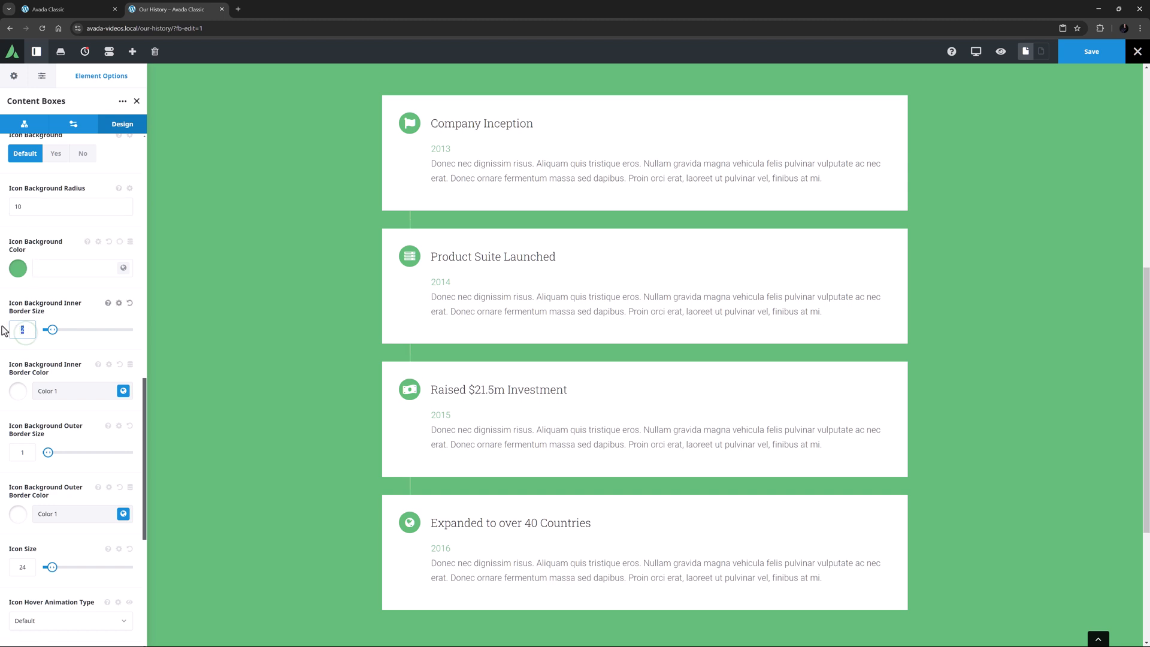
drag(44, 329, 88, 329)
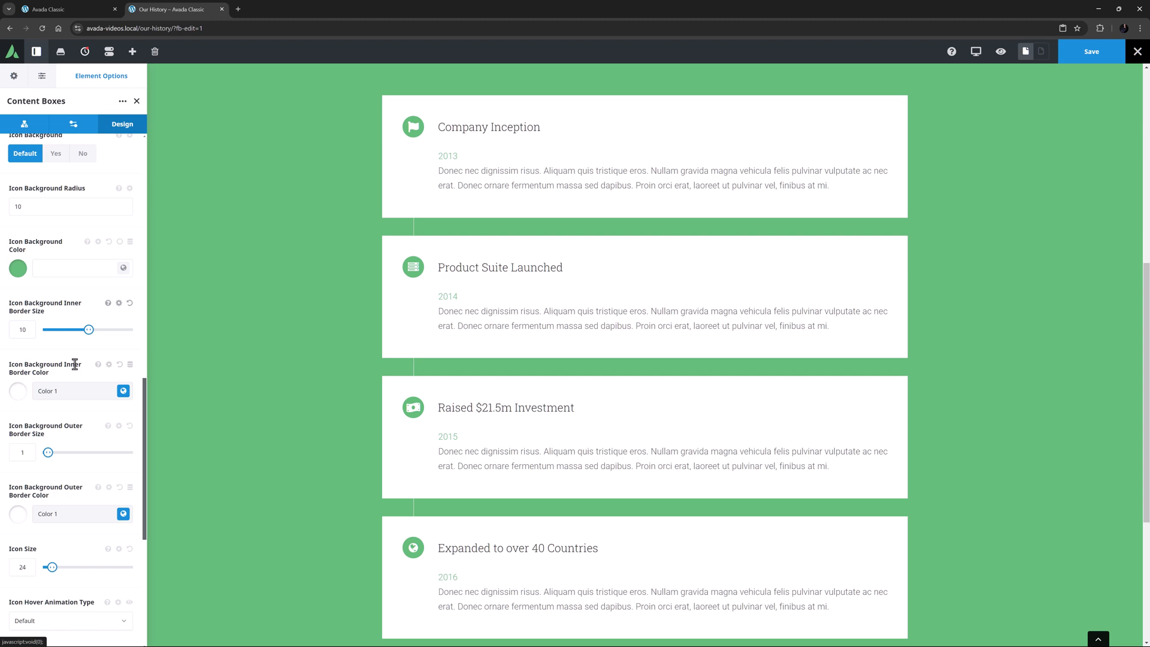
click(18, 390)
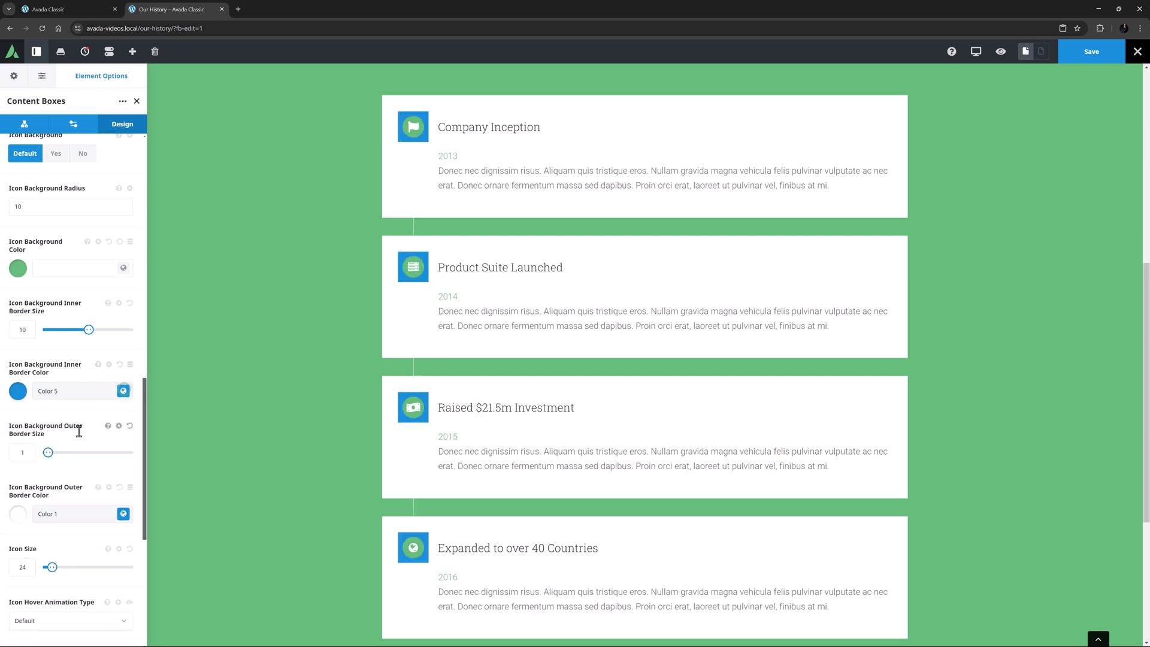
drag(48, 453, 67, 453)
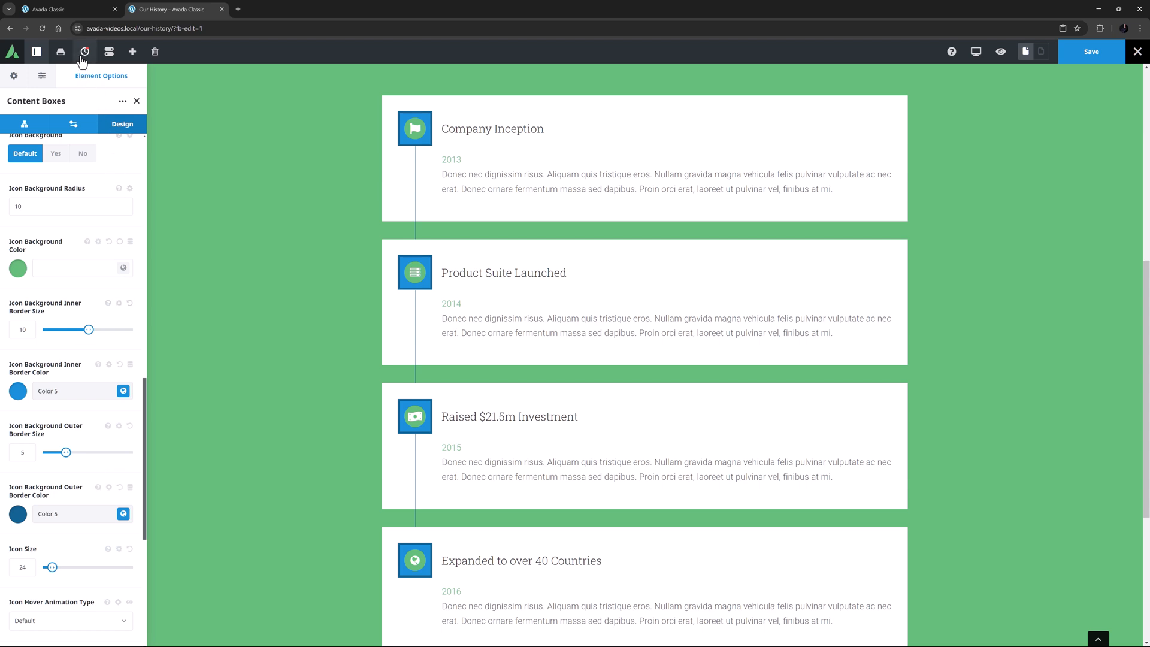
click(84, 52)
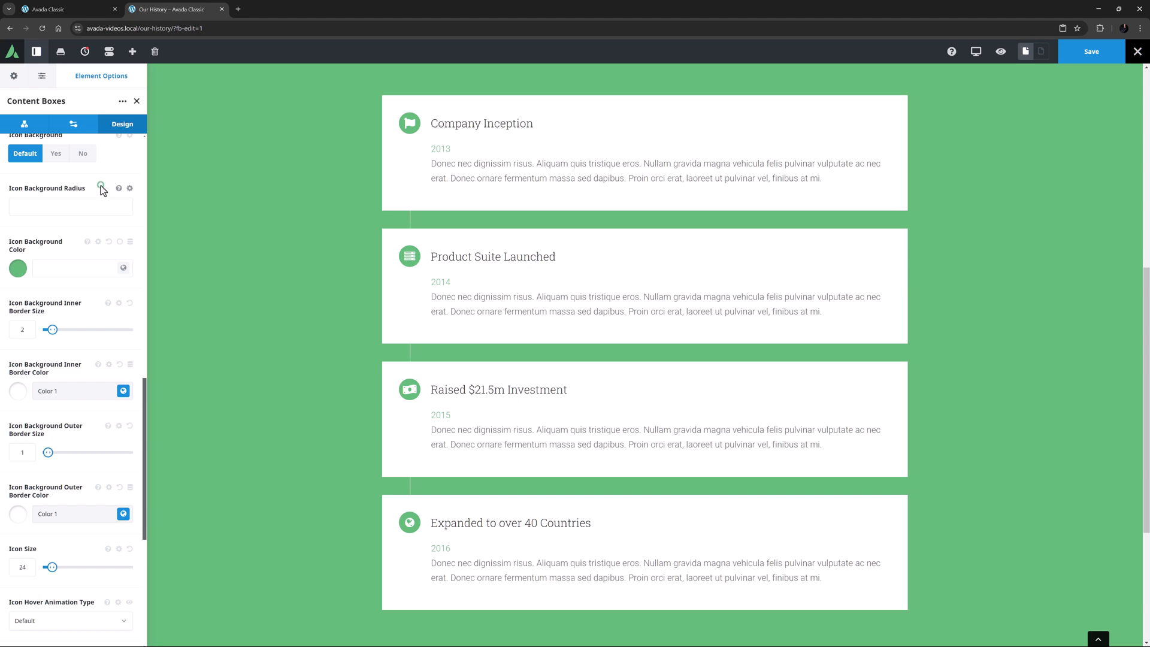
scroll(down, 3)
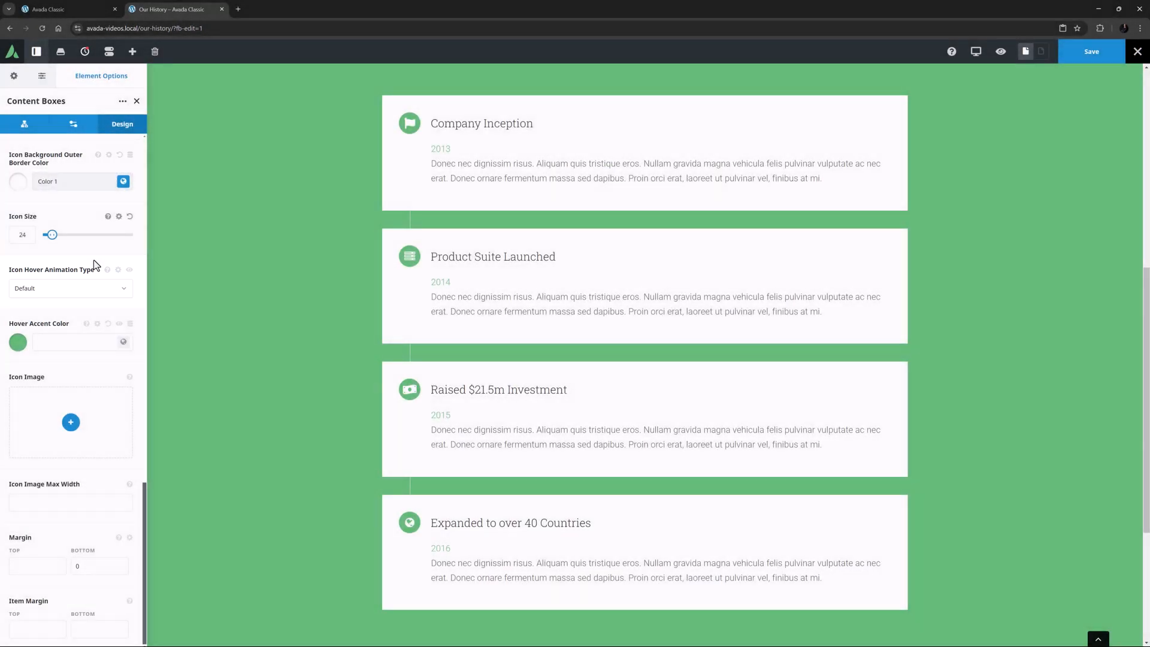
click(69, 287)
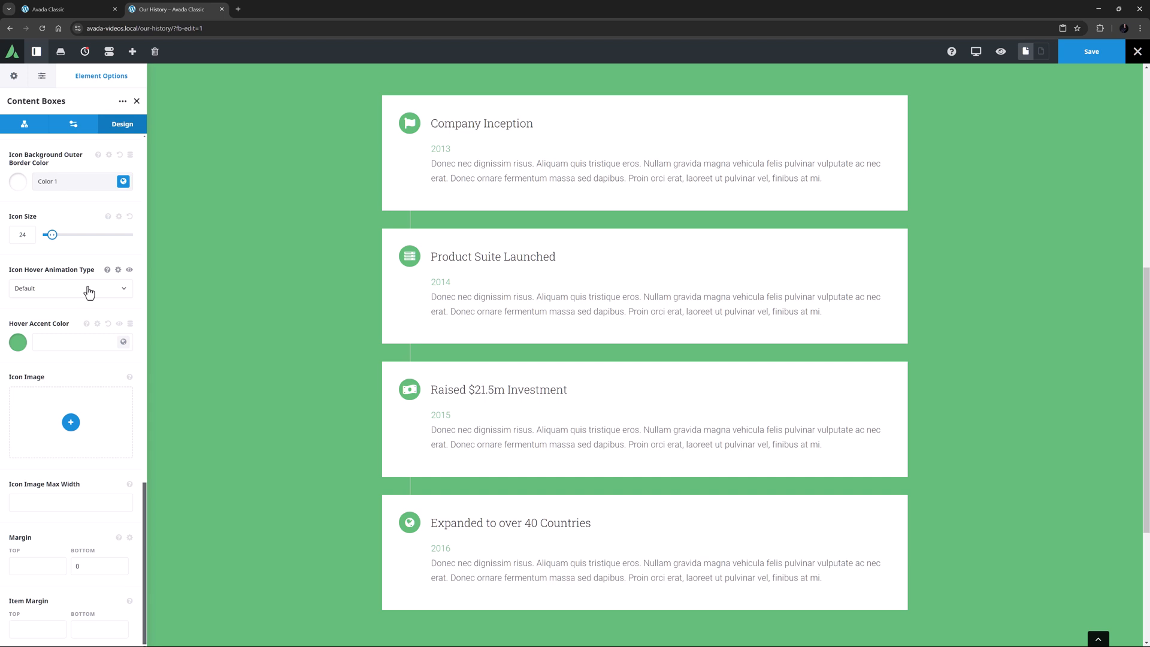
Select the Company Inception child item and scroll its General settings to Read More Link Url
click(24, 123)
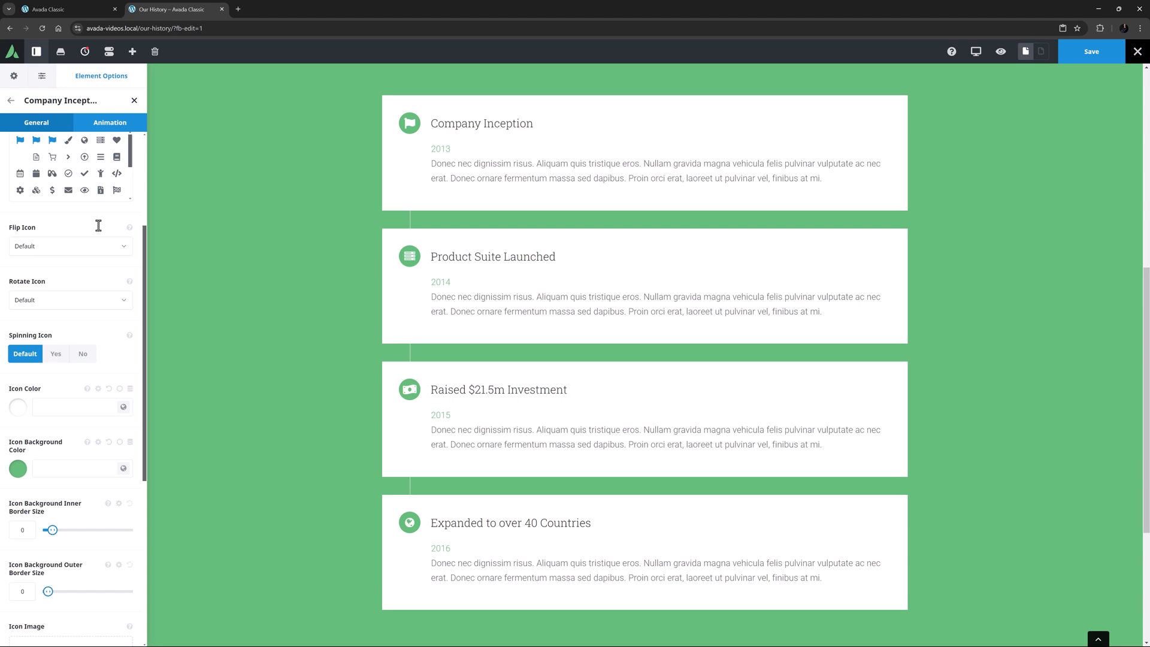
scroll(down, 3)
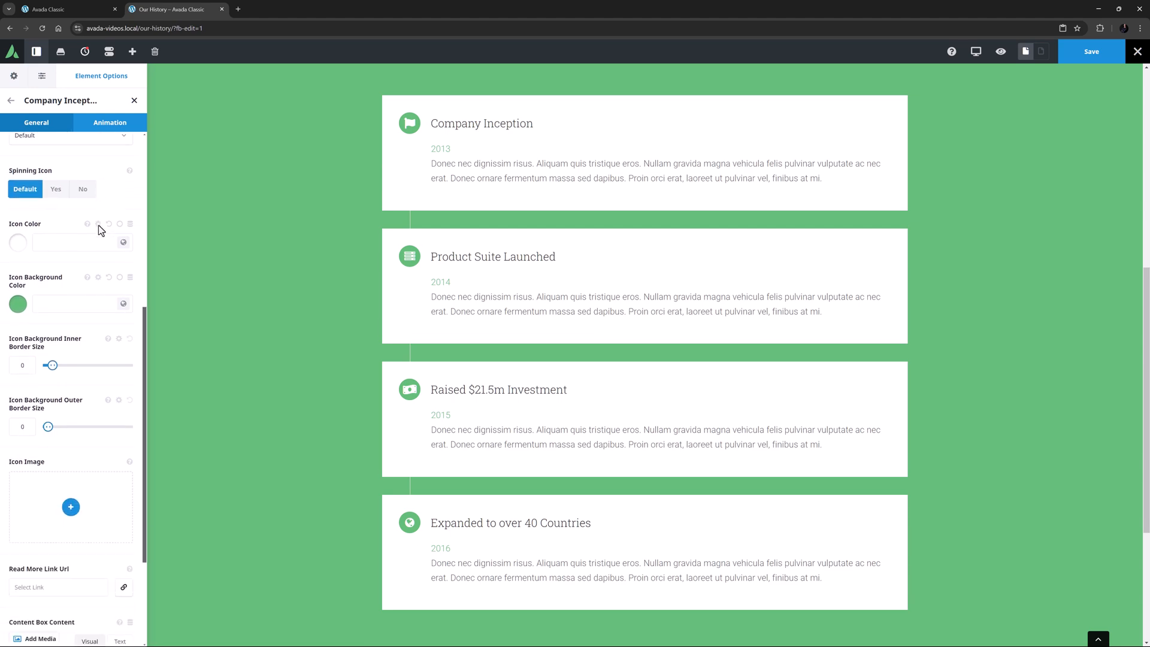
scroll(down, 3)
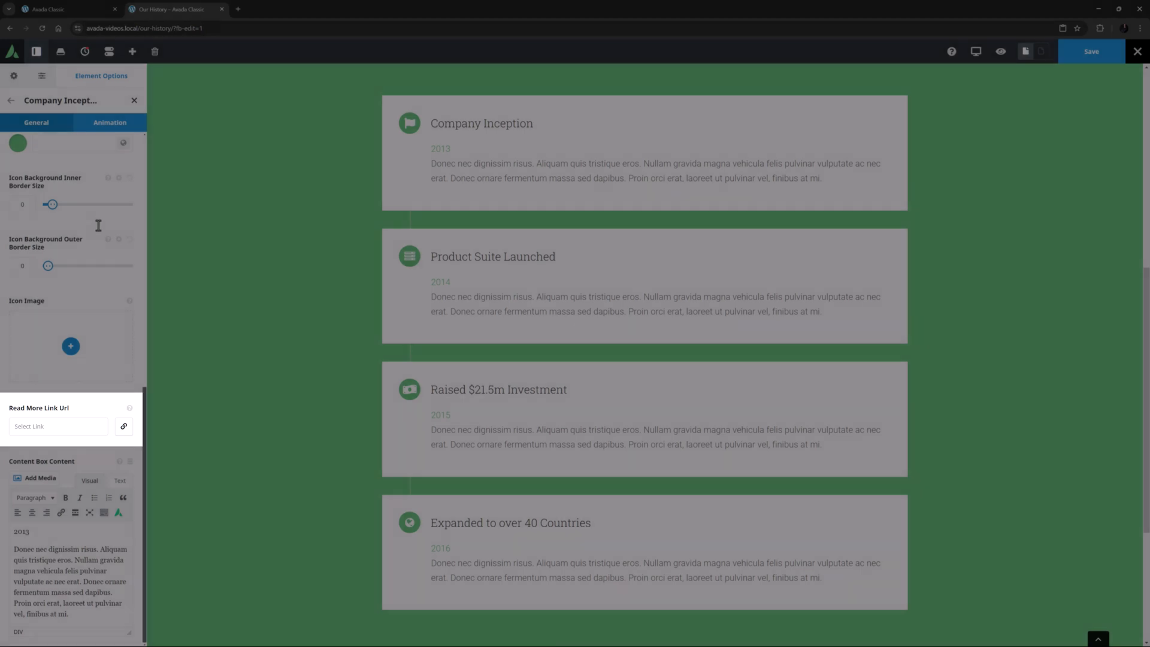
Set Read More Link Url to #, keeping 'Read More' as link text, then move to Animation
click(57, 427)
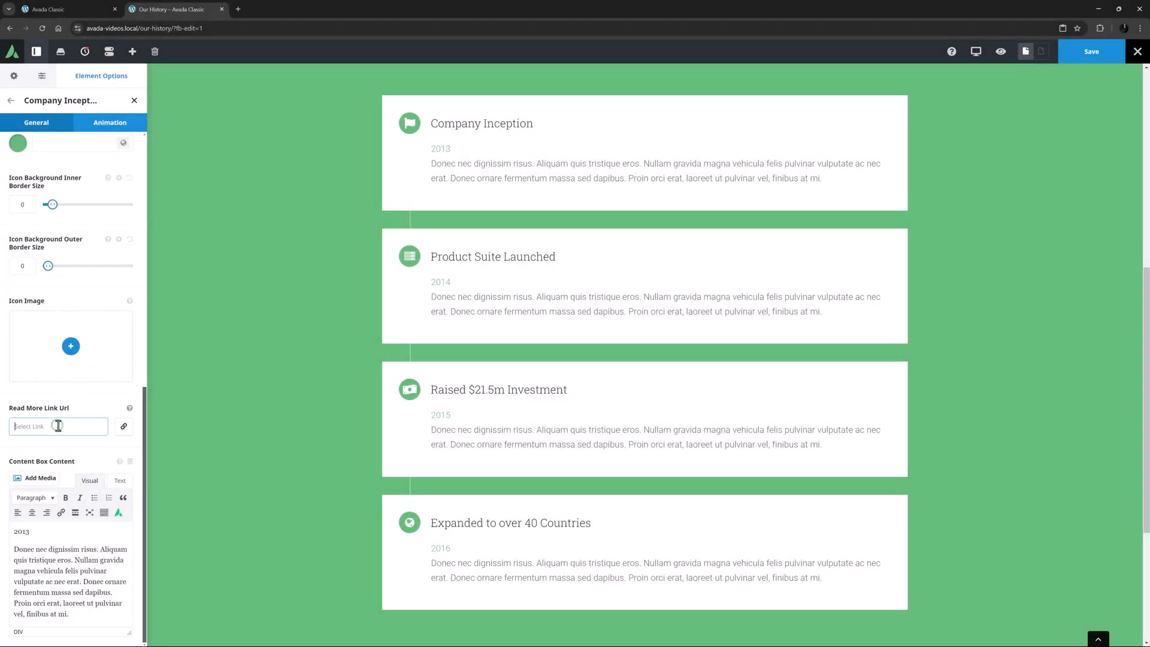
text(#)
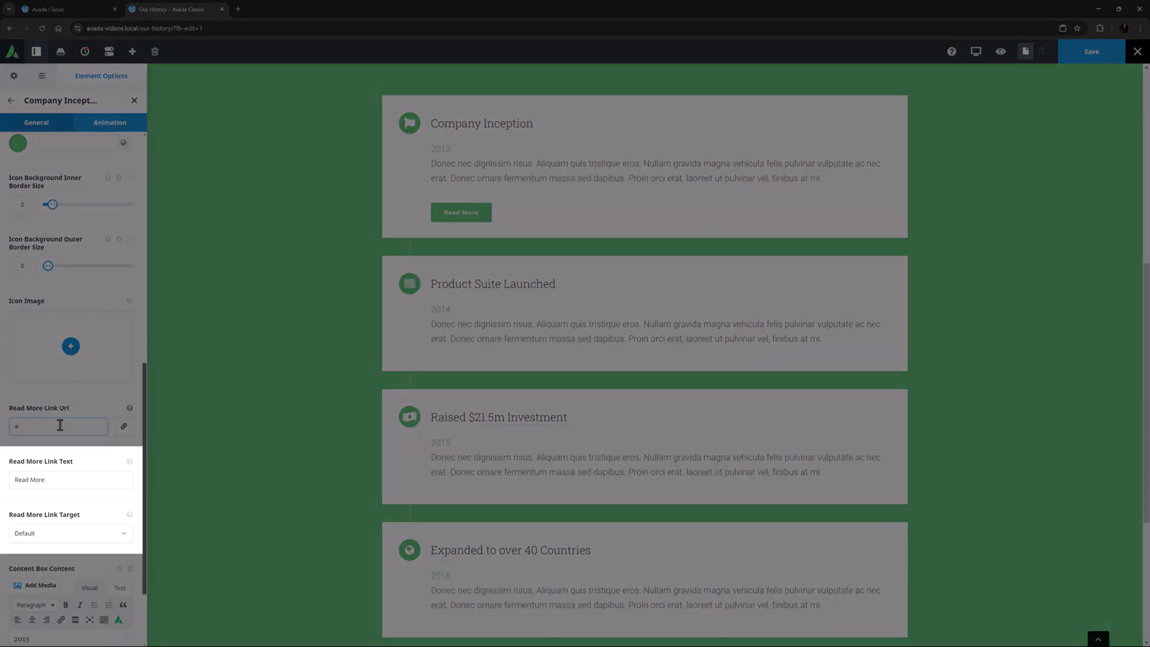
text(#)
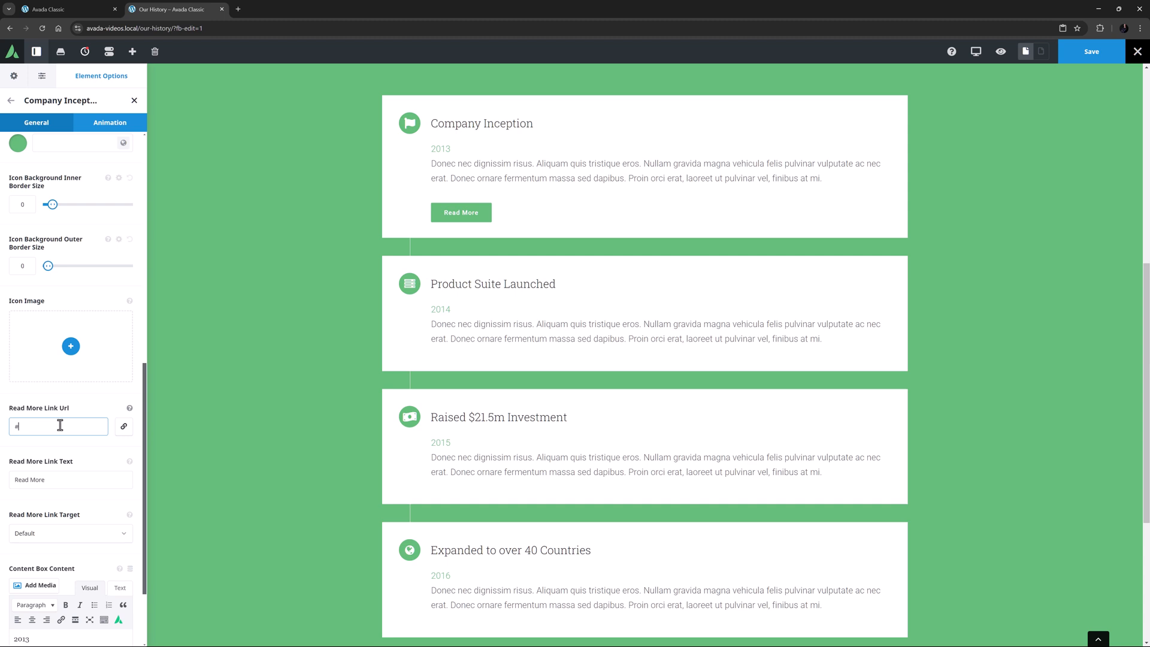
scroll(down, 3)
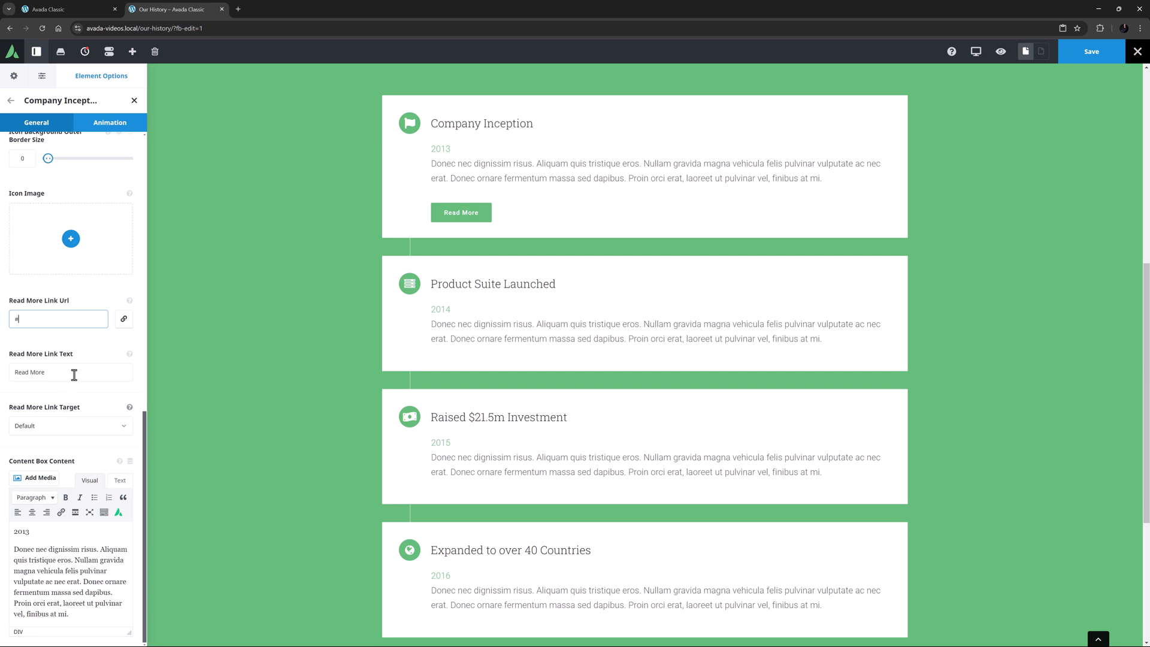
click(109, 122)
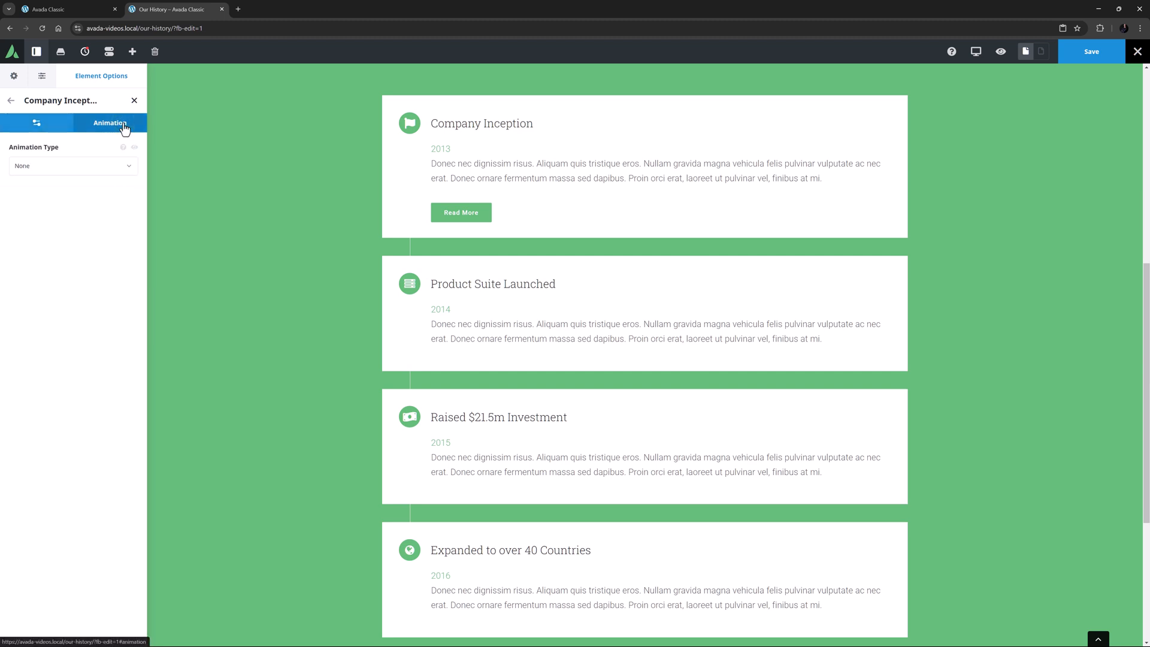
Check the Animation Type choices, then preview the page with the new Read More button
click(70, 165)
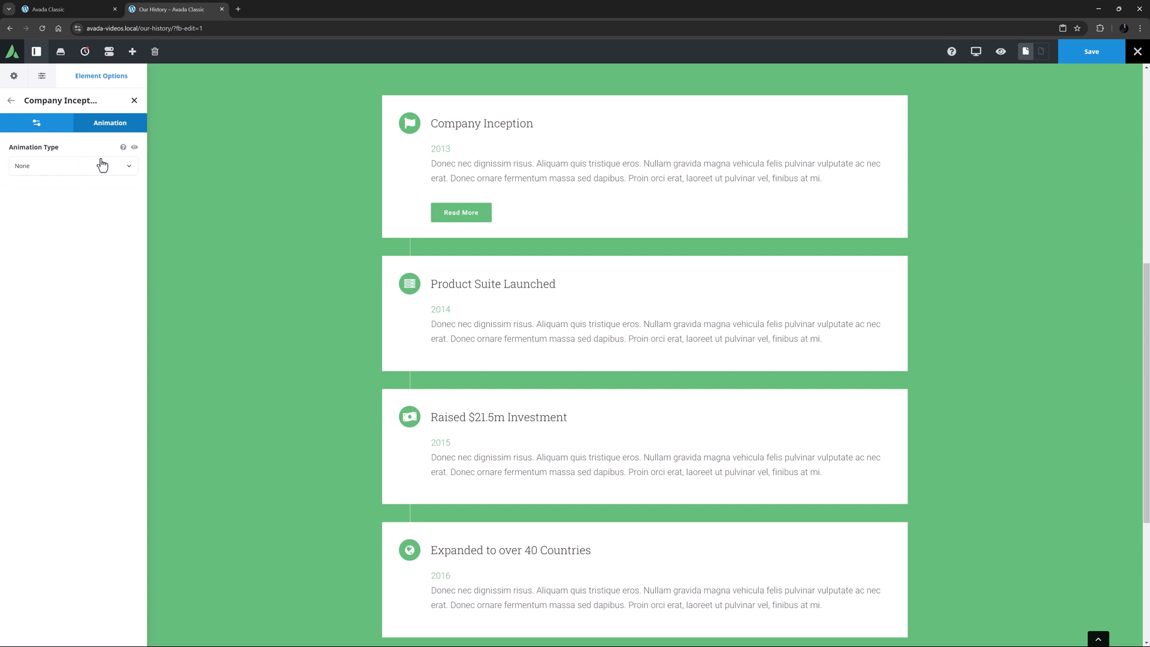
mouse_move(1000, 51)
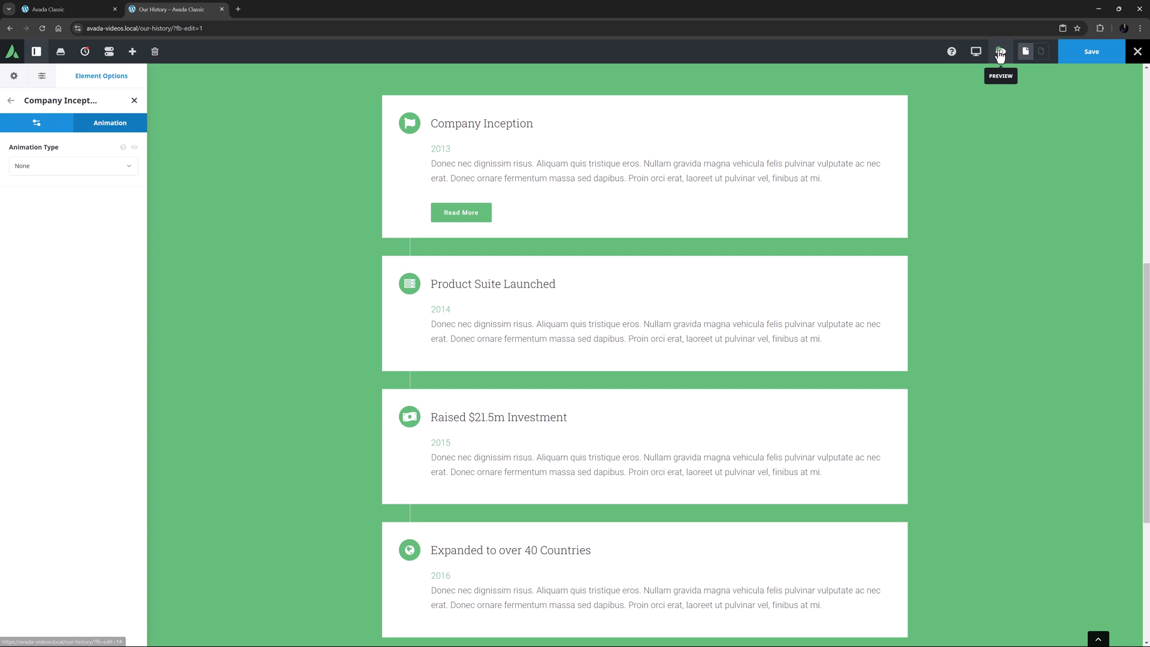
click(999, 52)
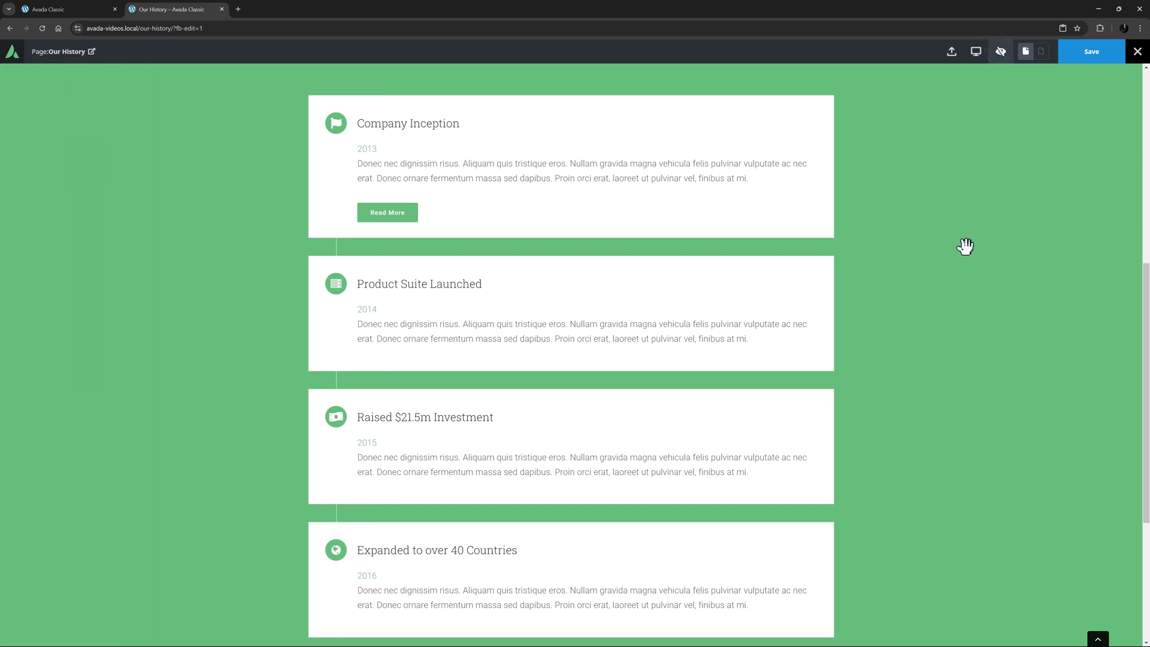